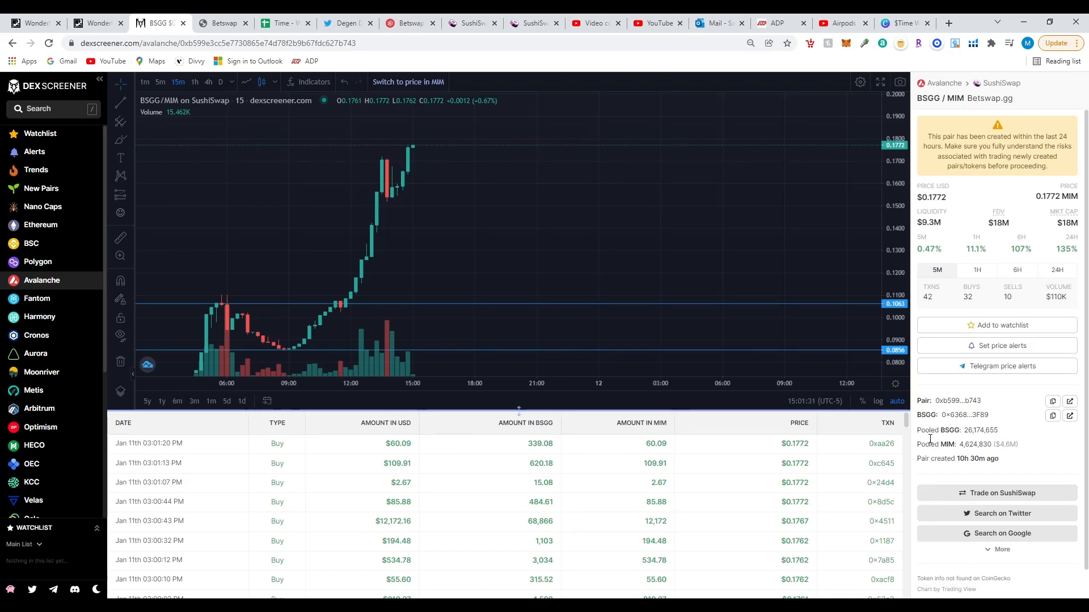
mouse_move(527, 282)
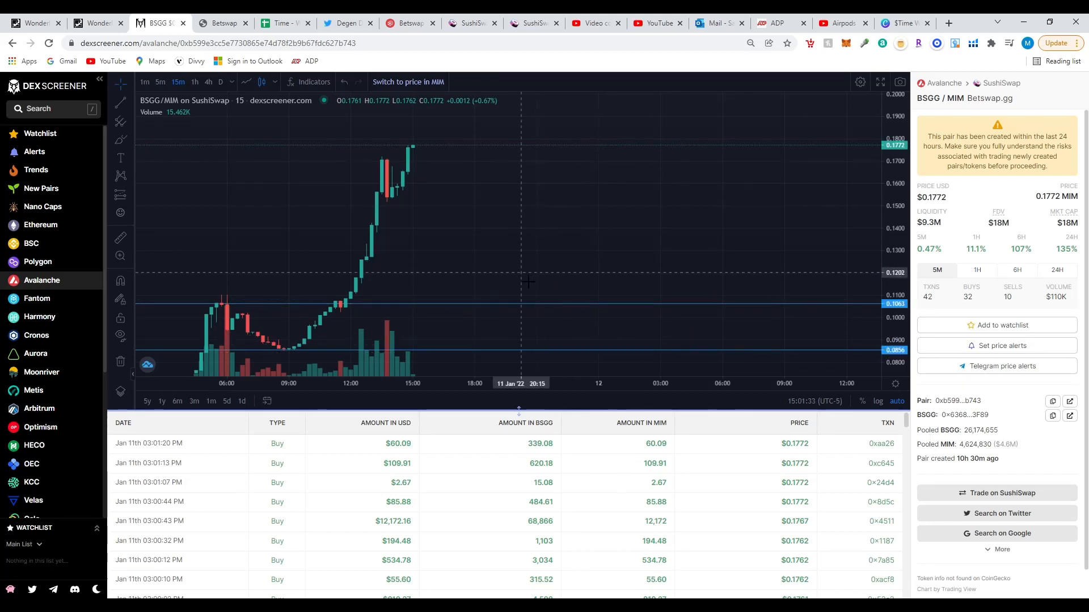
mouse_move(510, 304)
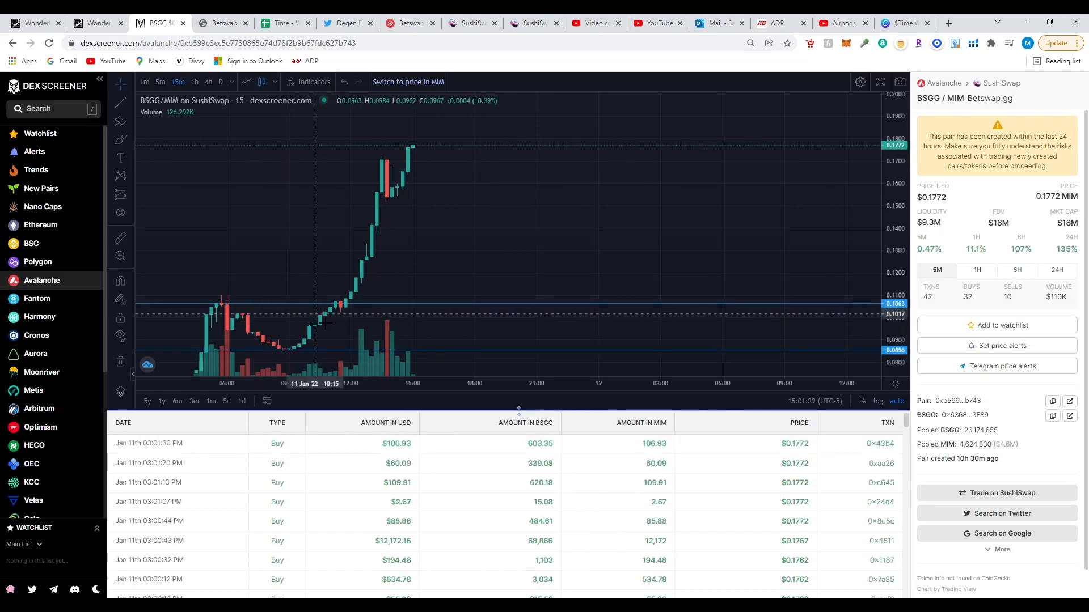
mouse_move(355, 303)
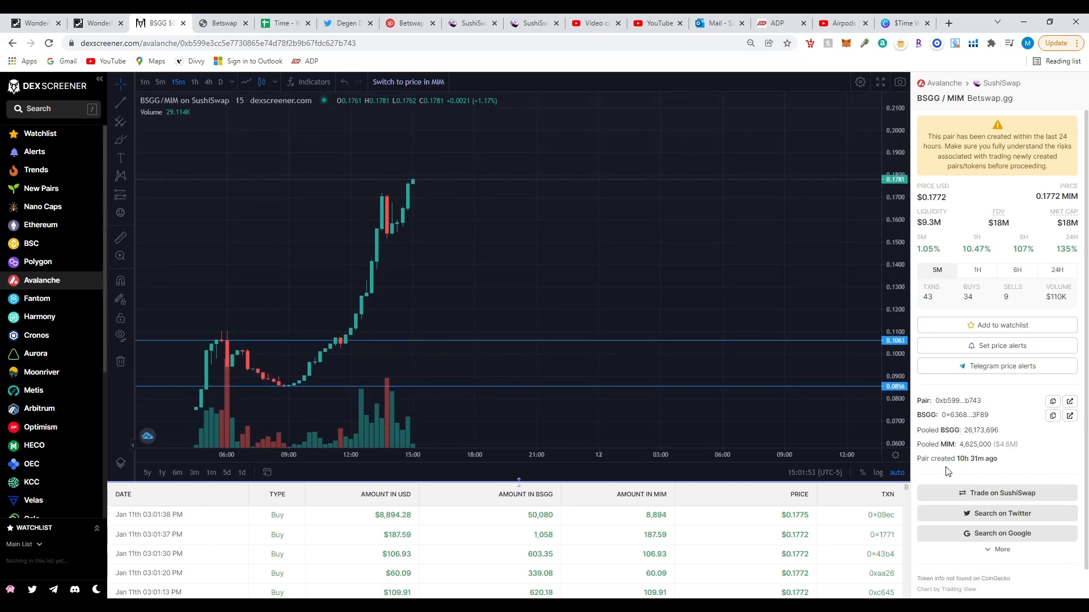
Highlight the 'Pair created' age of the BSGG/MIM pair.
double_click(976, 458)
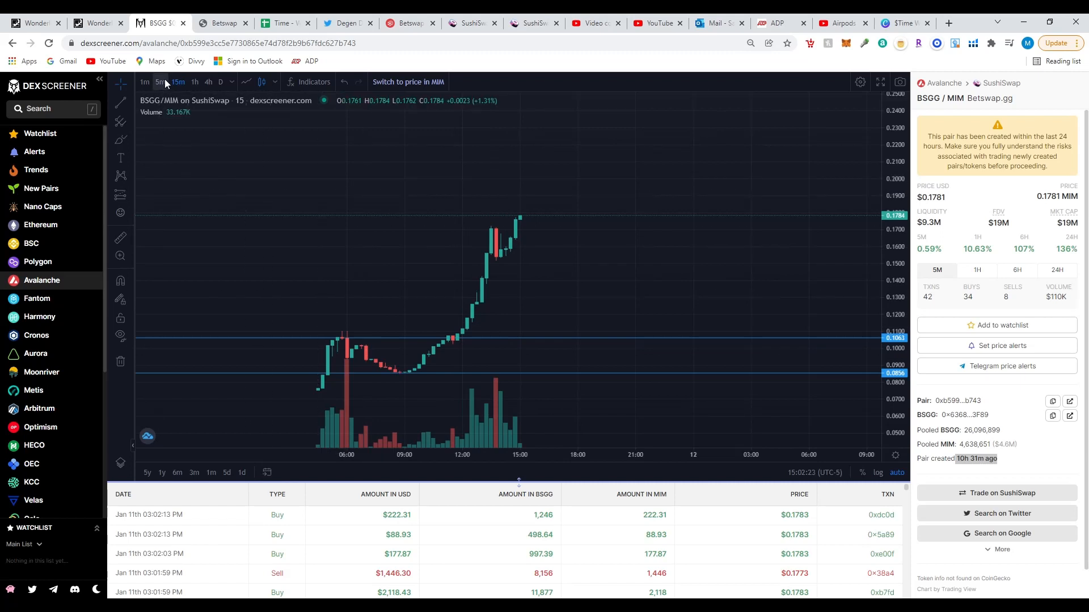
View BSGG/MIM at 5-minute candles, then return to 15-minute candles.
click(160, 82)
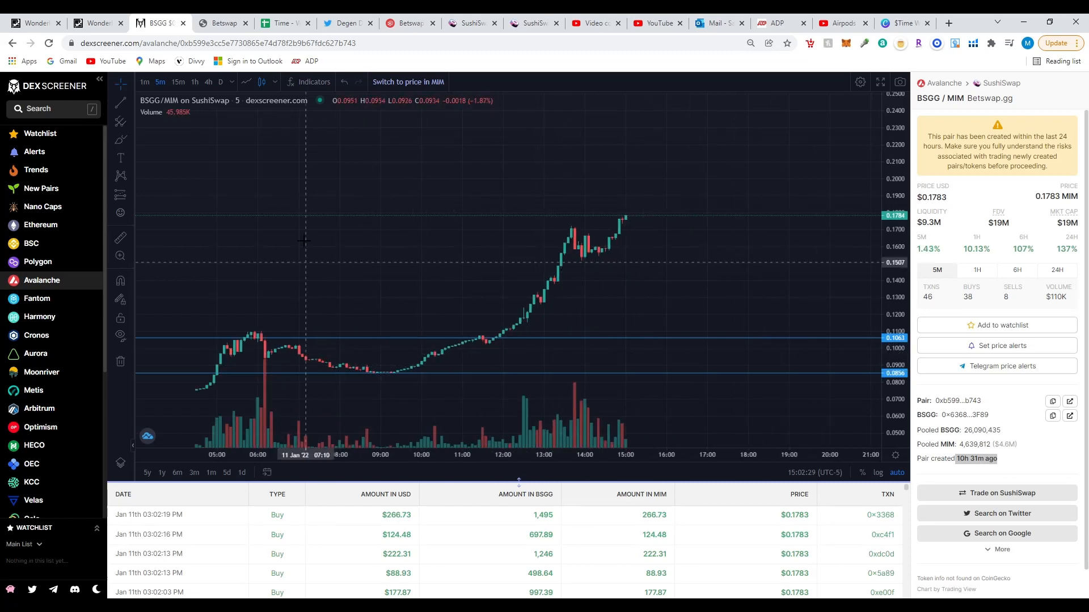
click(178, 81)
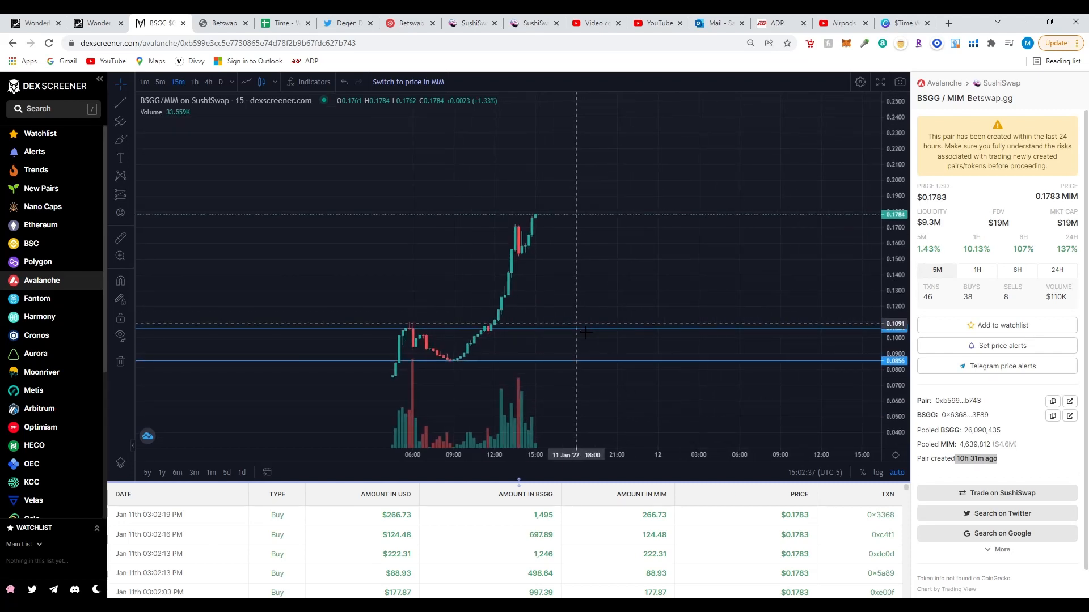
mouse_move(539, 484)
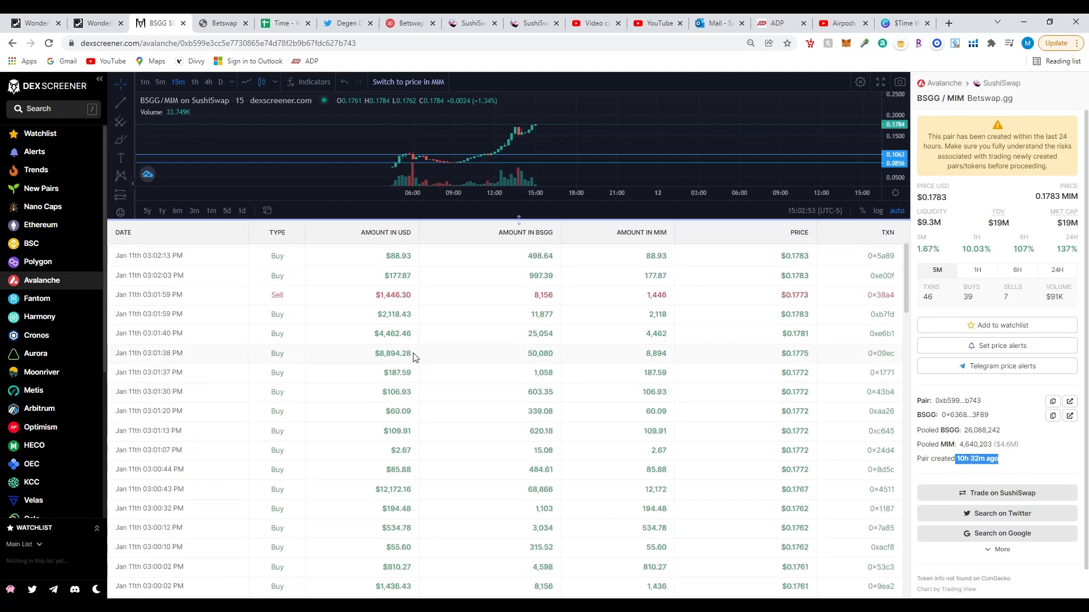
Scroll the BSGG/MIM trades table back to earlier trades around 2:58 PM.
scroll(down, 3)
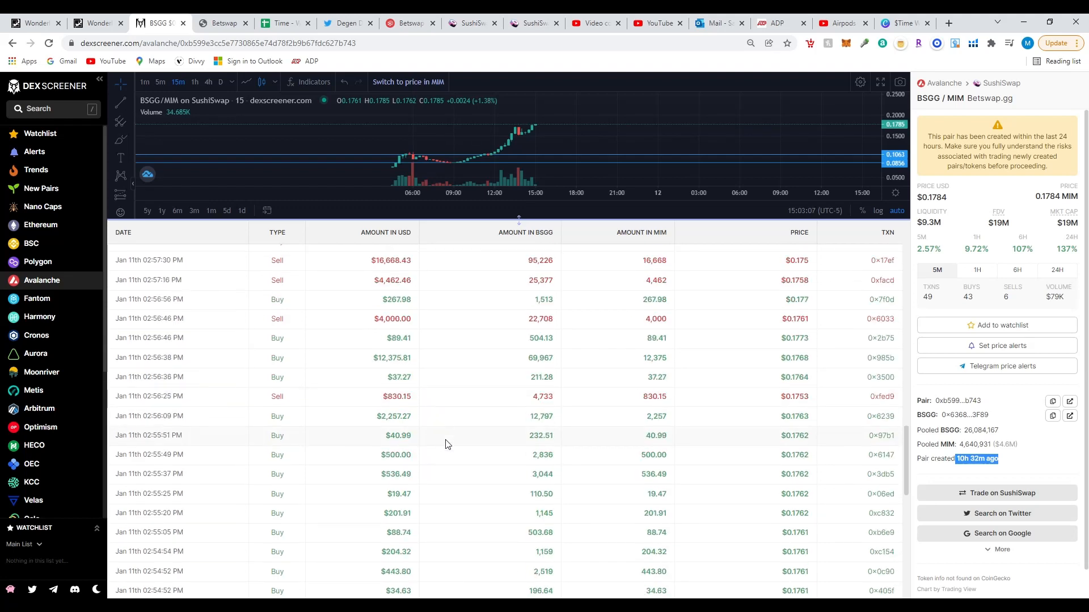
scroll(down, 3)
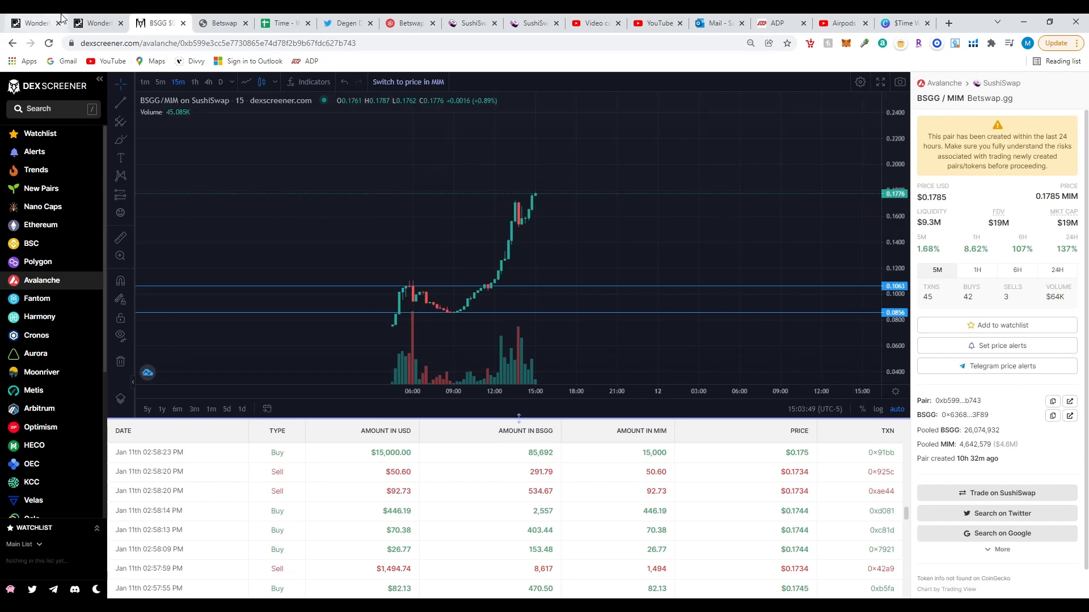
Check Wonderland's staking returns calculator, then return to the TIME dashboard.
click(94, 23)
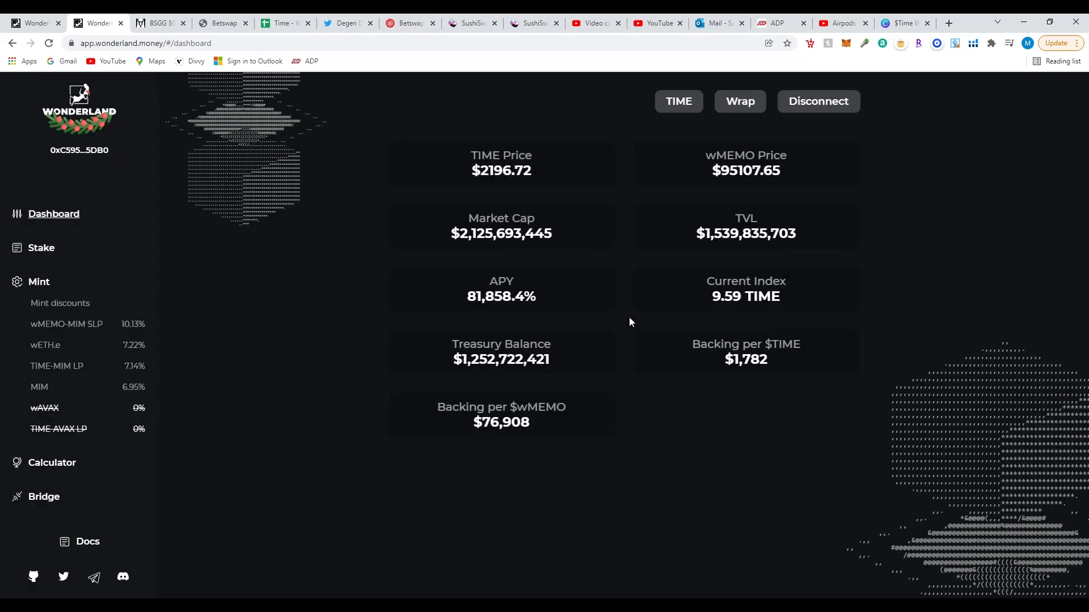
click(51, 463)
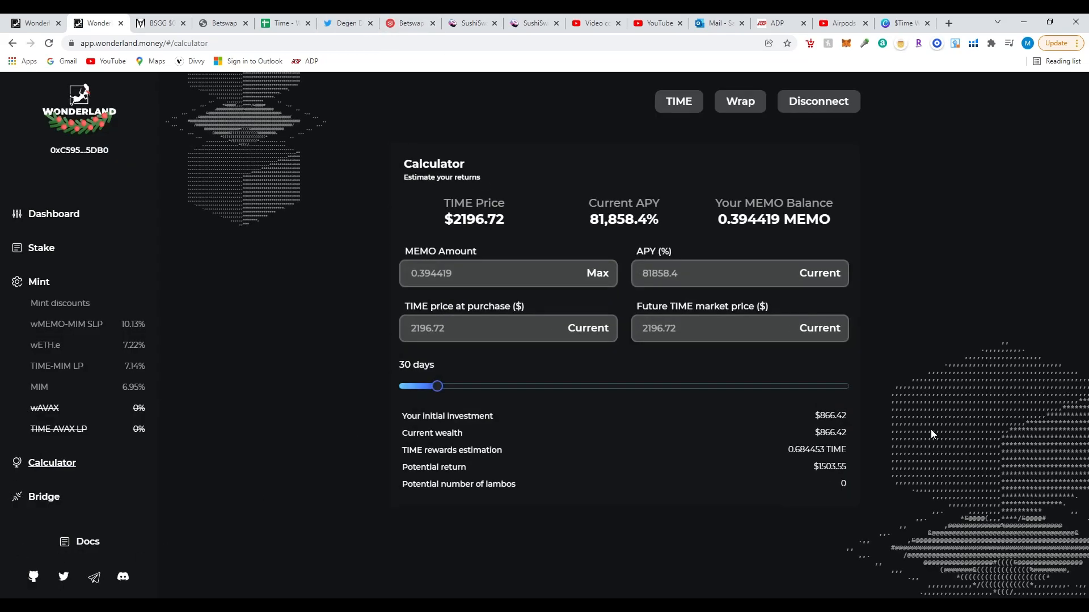
mouse_move(53, 215)
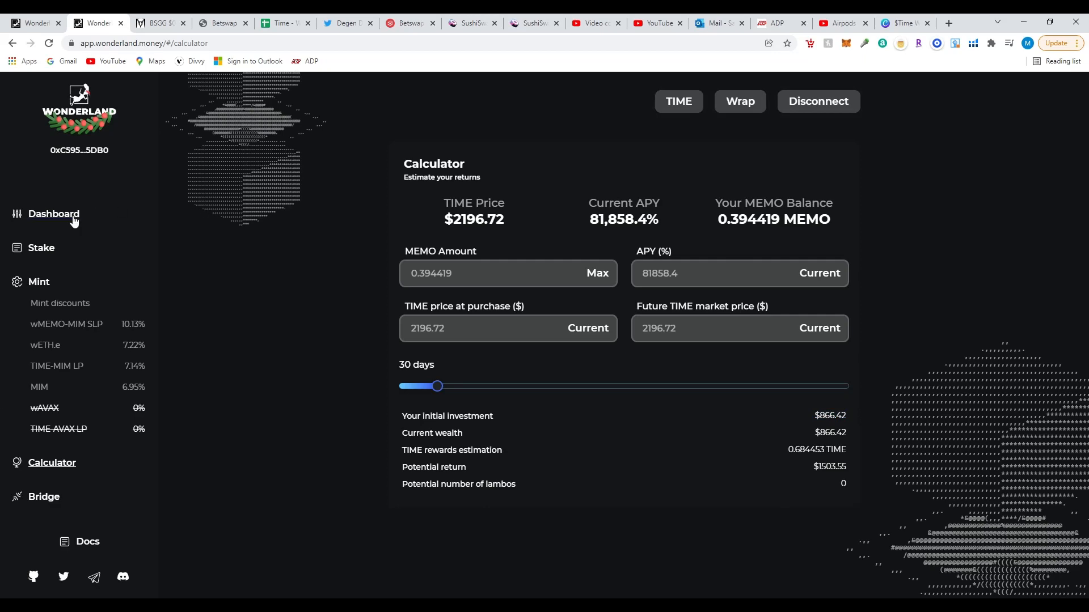
click(154, 22)
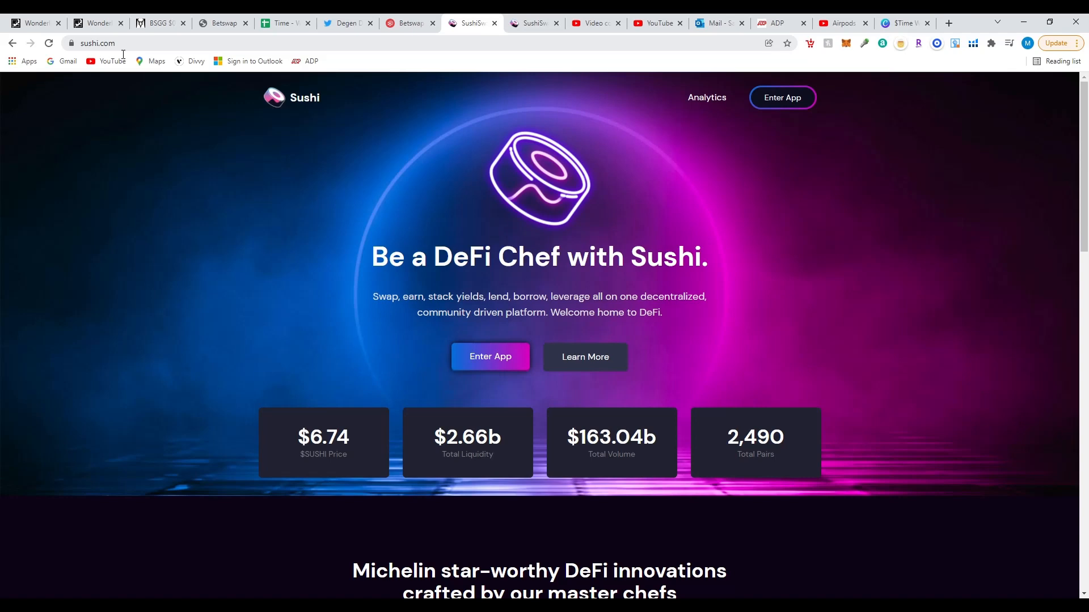
mouse_move(620, 55)
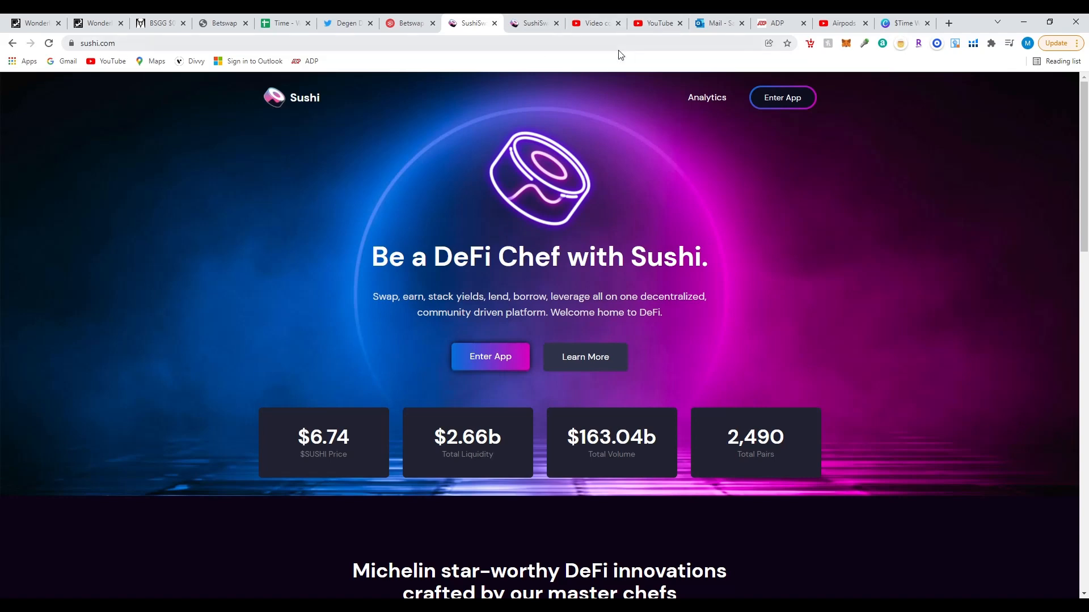
mouse_move(710, 55)
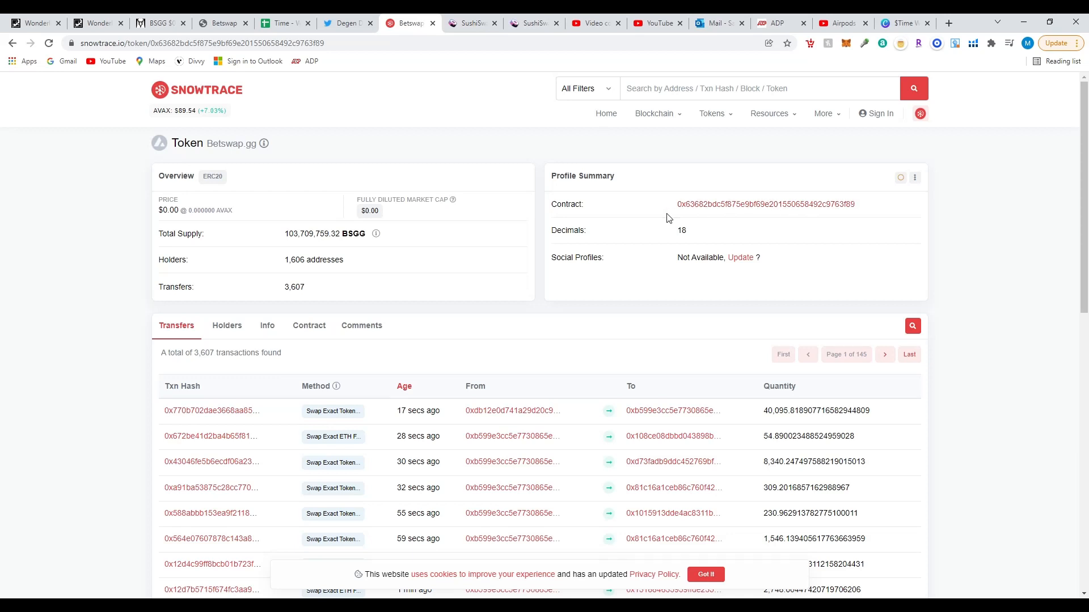
mouse_move(864, 203)
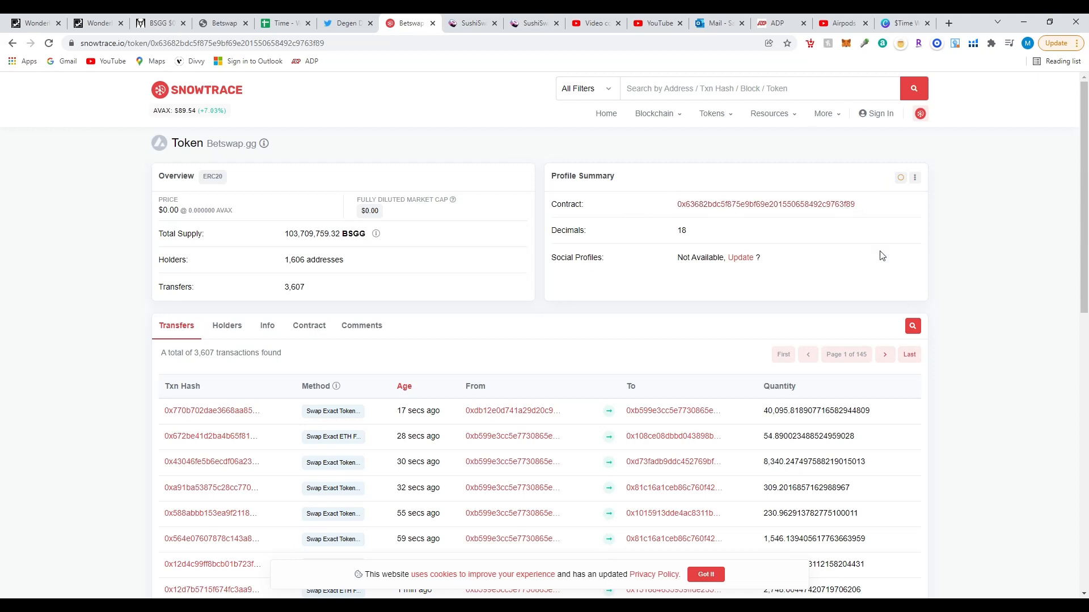
mouse_move(237, 119)
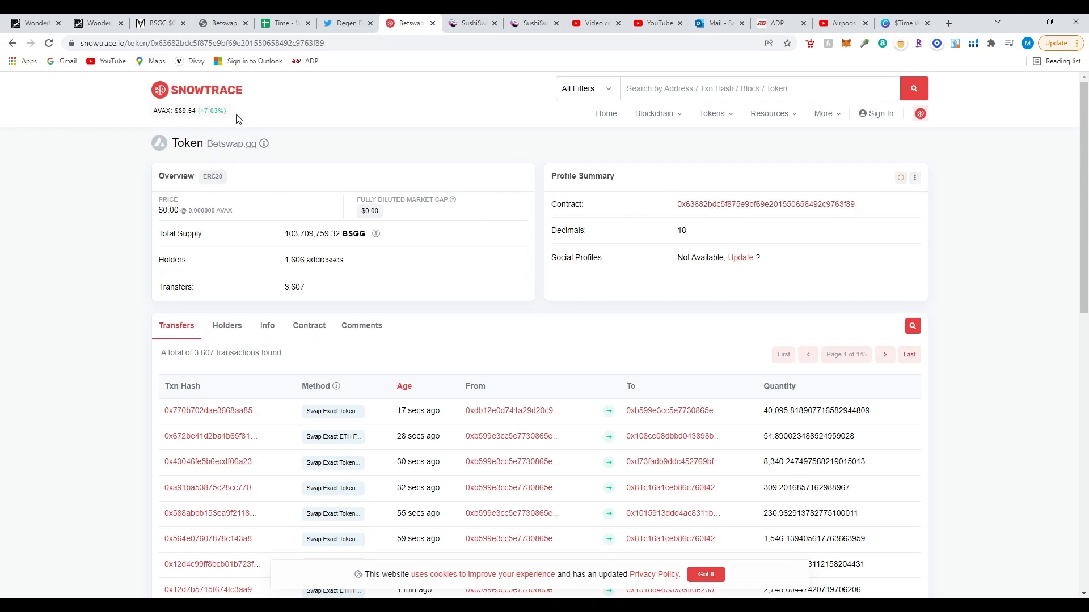
mouse_move(651, 195)
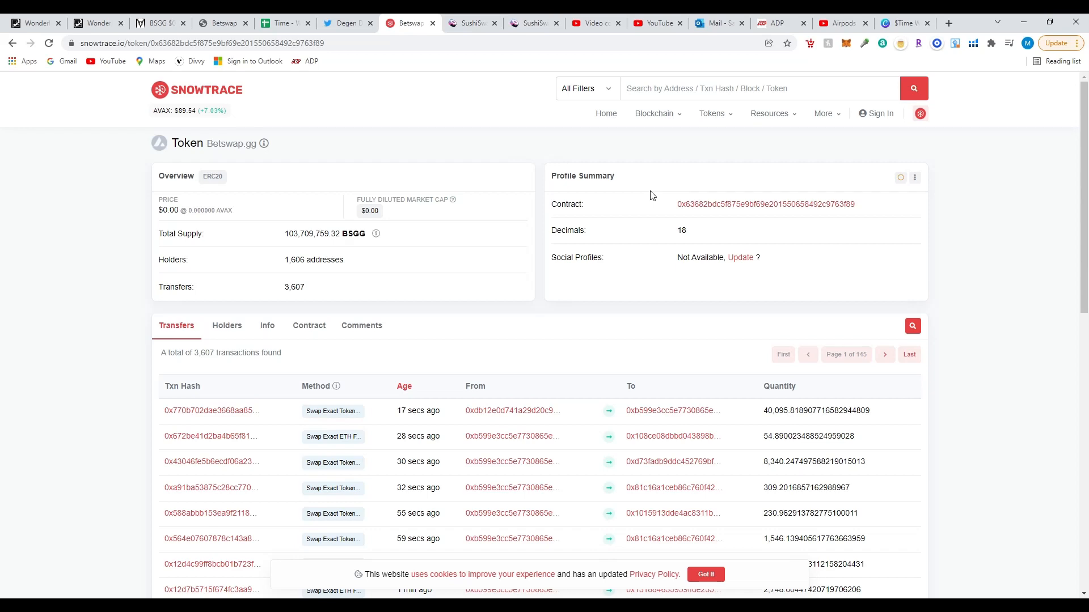
Return to the Sushi home page showing $SUSHI price, liquidity and volume.
click(471, 22)
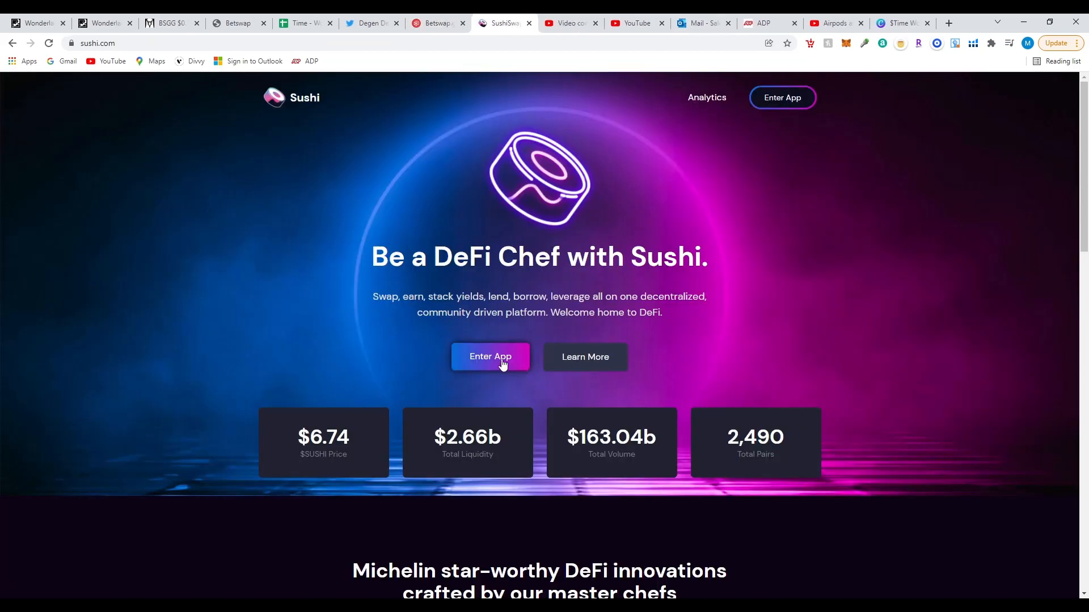
Enter the Sushi swap app on Avalanche and flip the pair so AVAX is received.
click(490, 357)
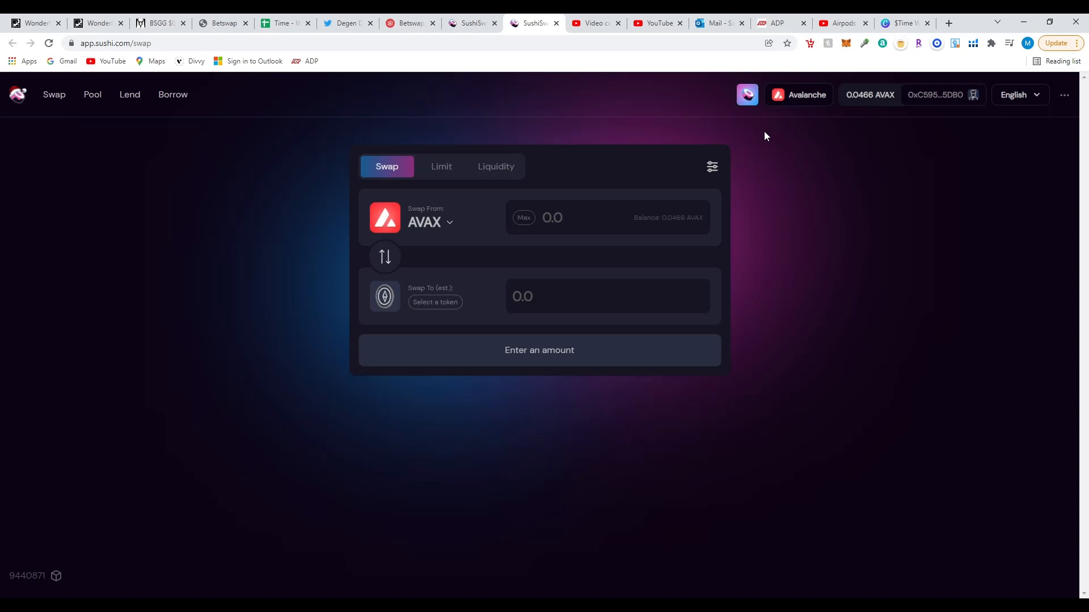
mouse_move(746, 163)
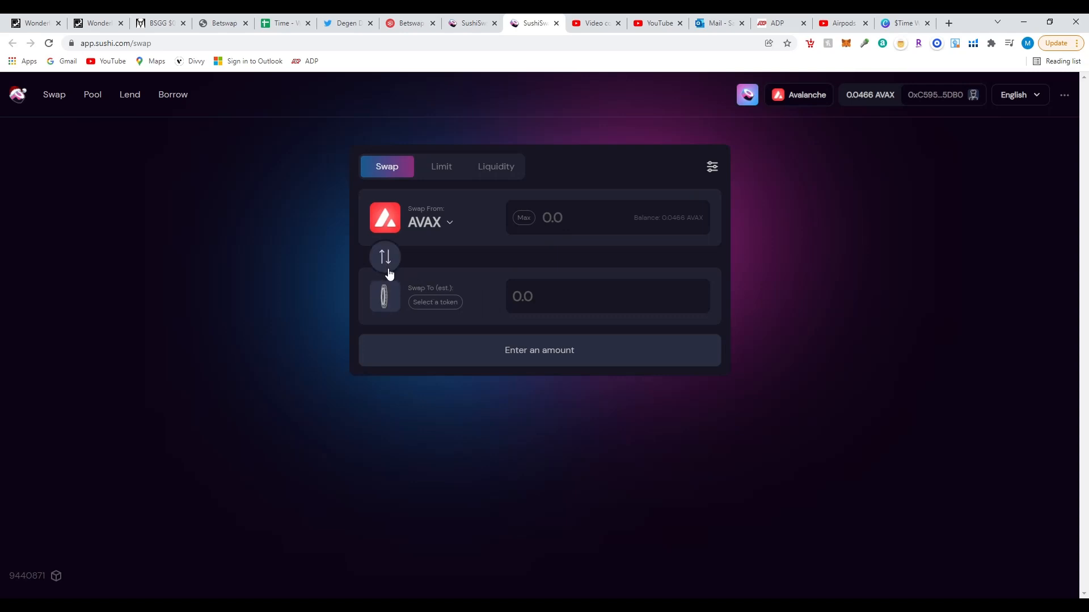
click(385, 258)
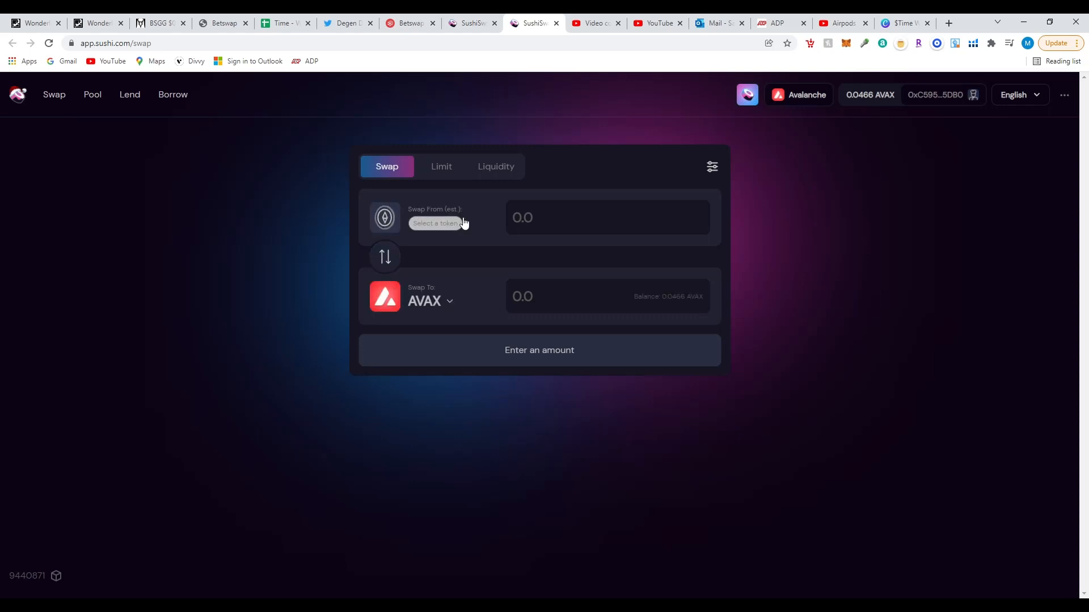
Quote spending about 0.0113 AVAX to receive exactly 1 MIM.
click(436, 223)
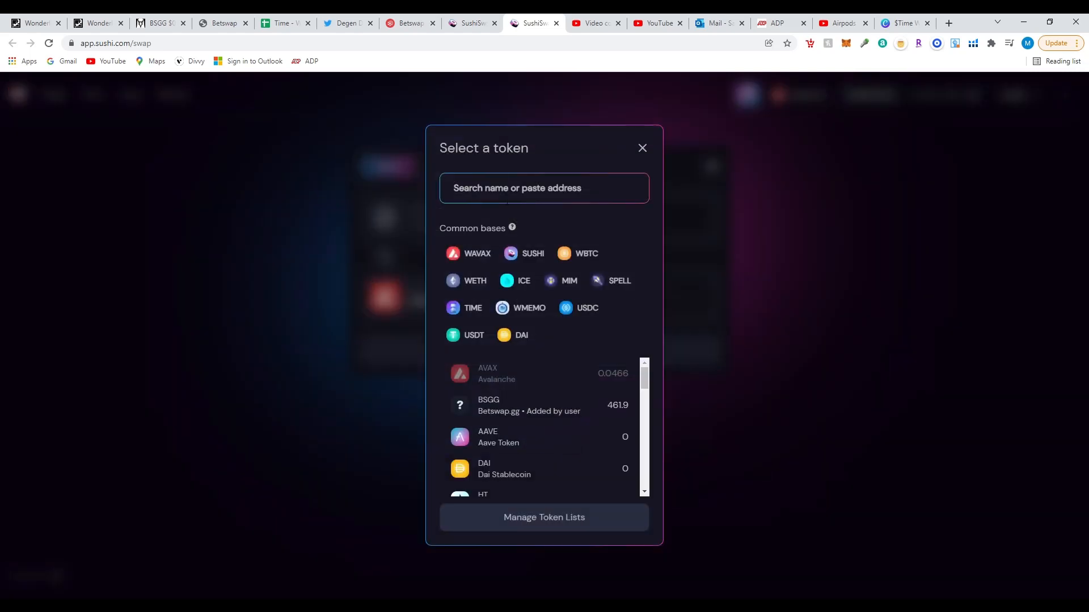
text(mim)
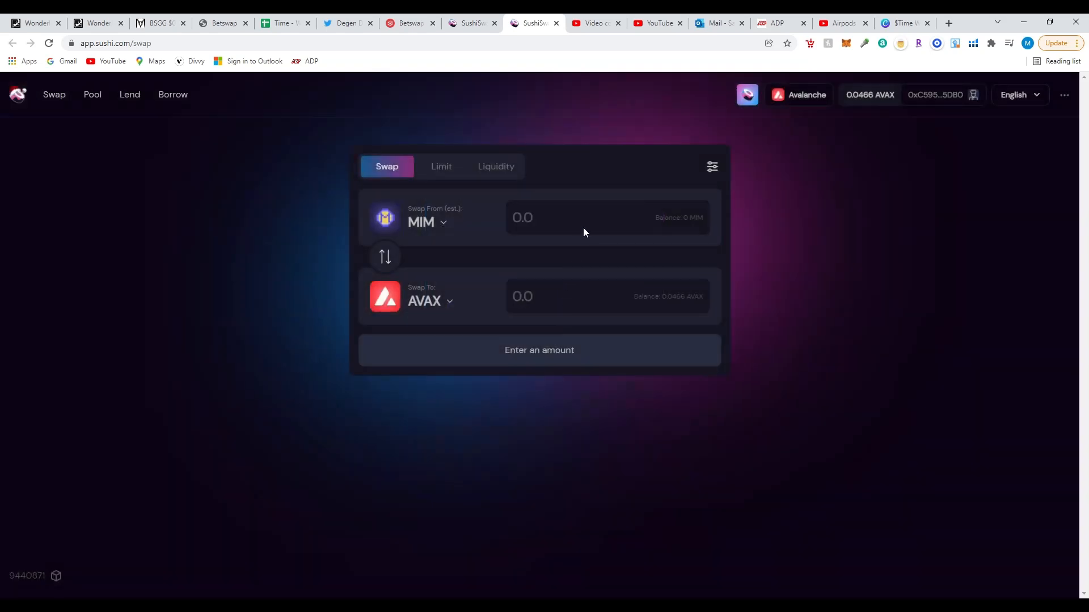
text(1)
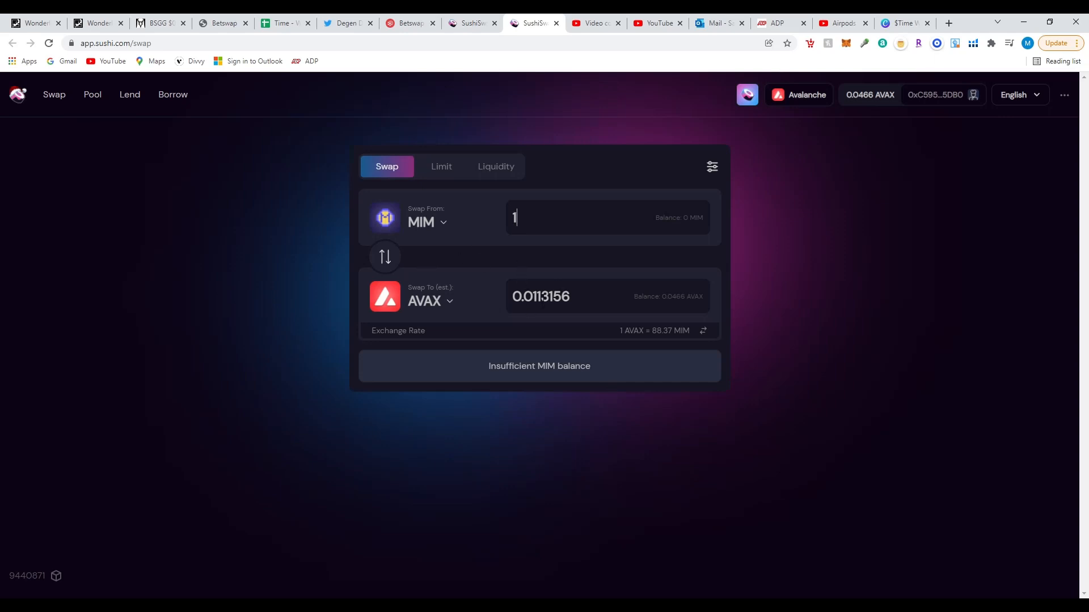
click(385, 257)
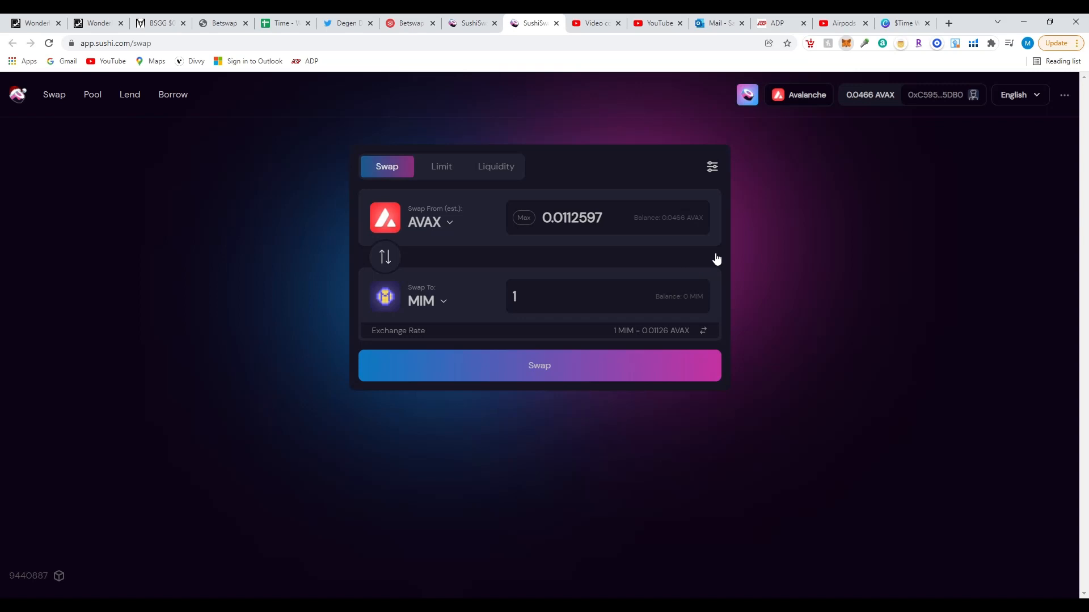
mouse_move(720, 252)
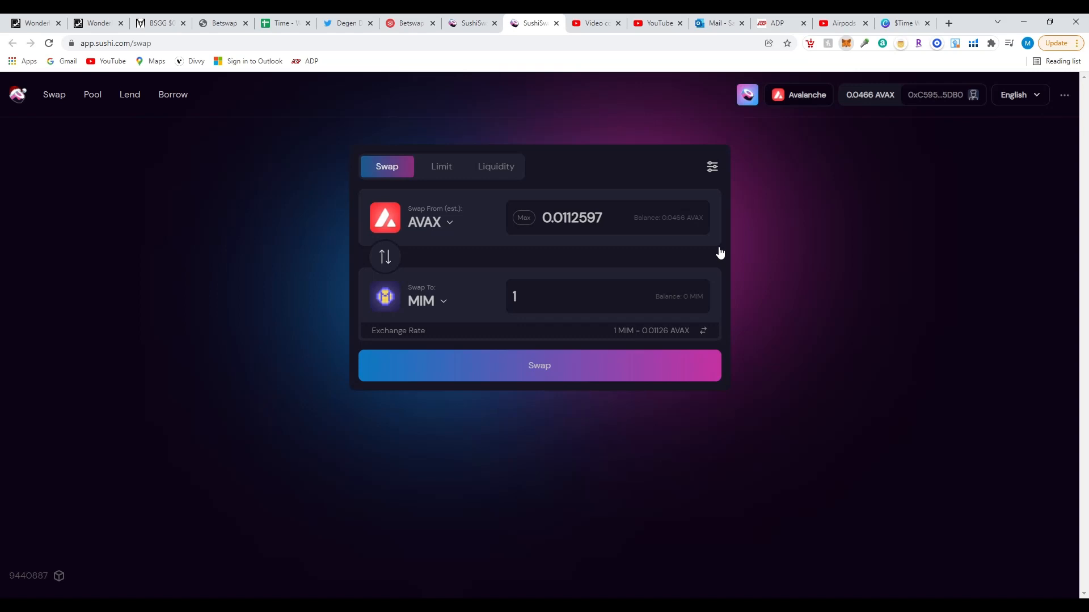
mouse_move(716, 259)
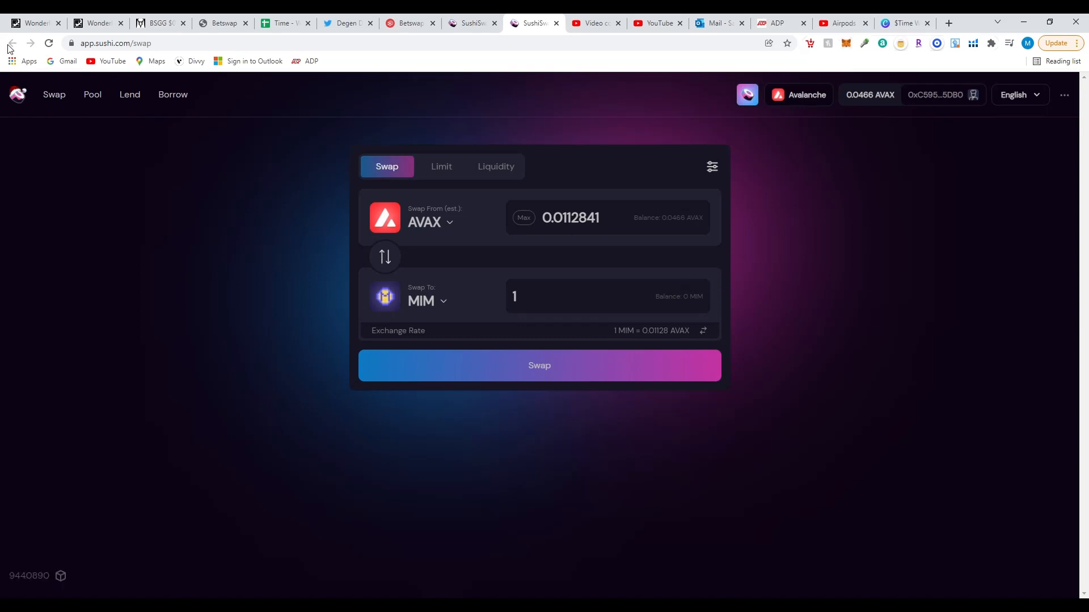
mouse_move(549, 257)
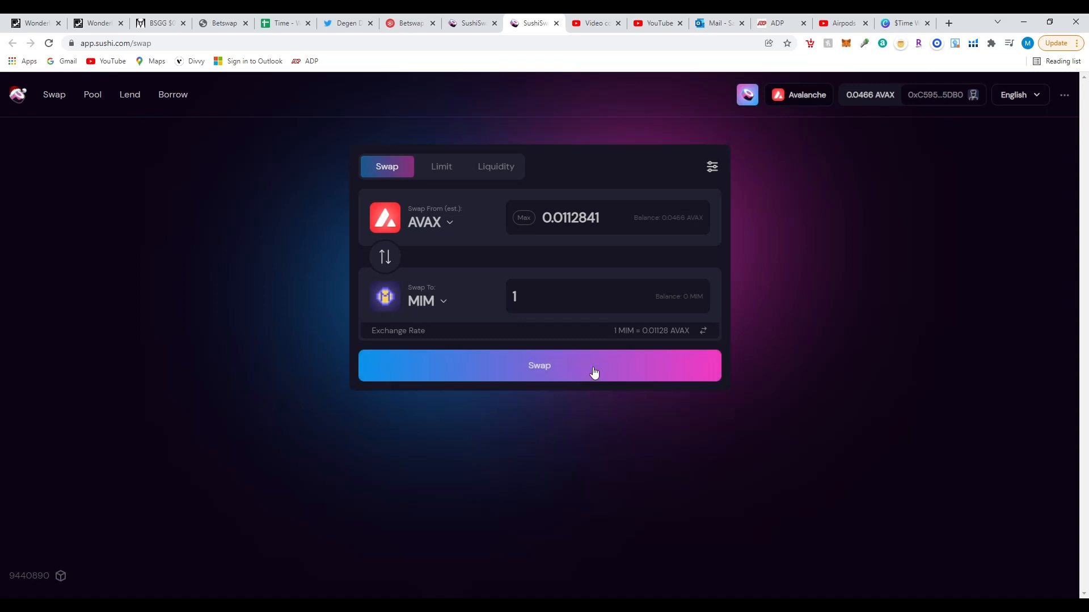
mouse_move(656, 307)
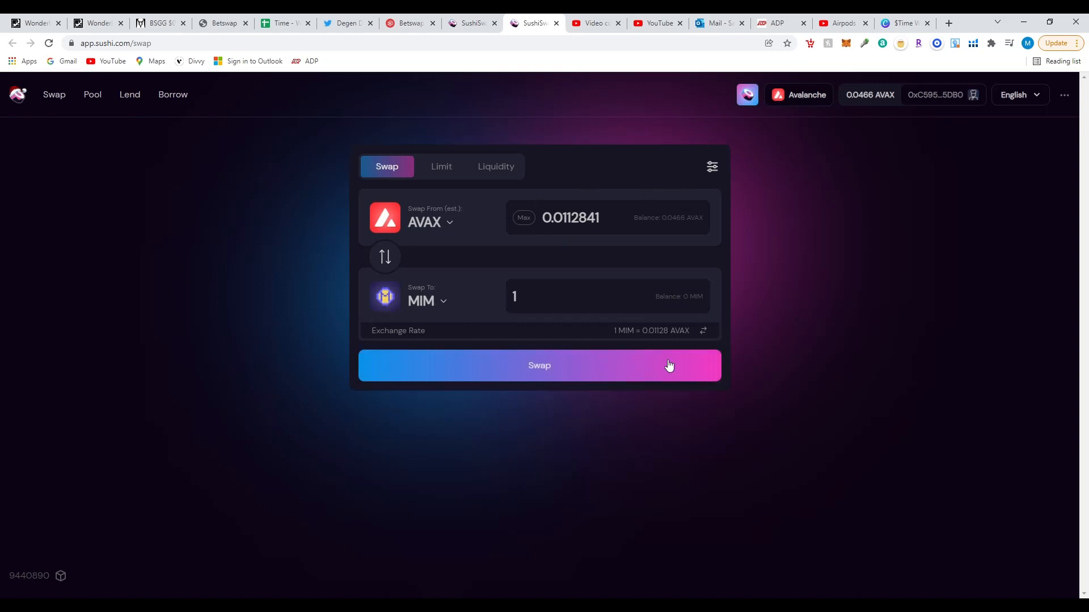
Confirm the 0.01128 AVAX for 1 MIM swap and add MIM to MetaMask.
click(540, 366)
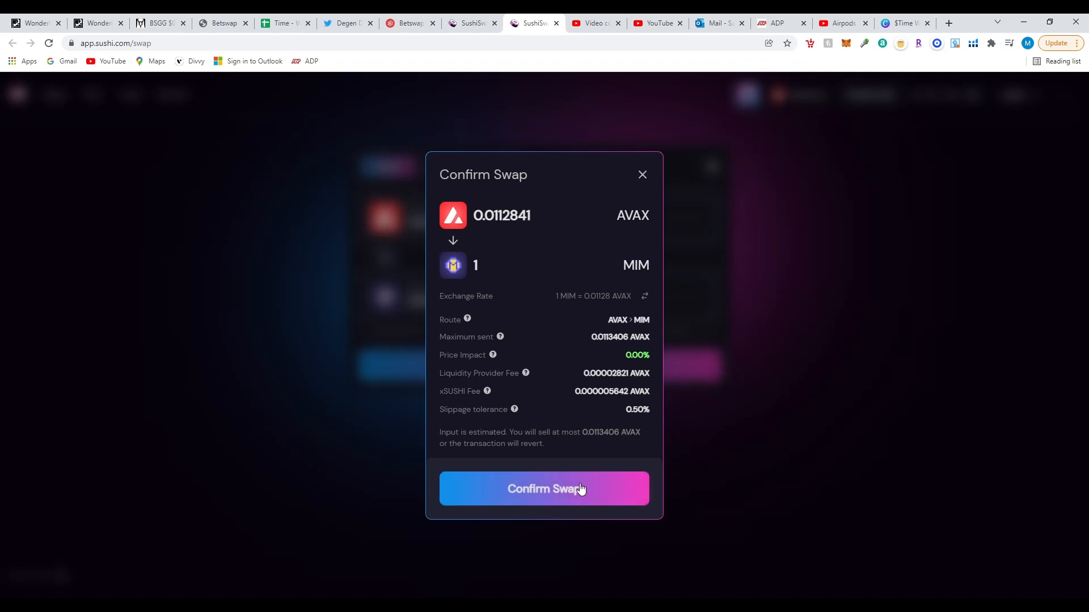
click(543, 488)
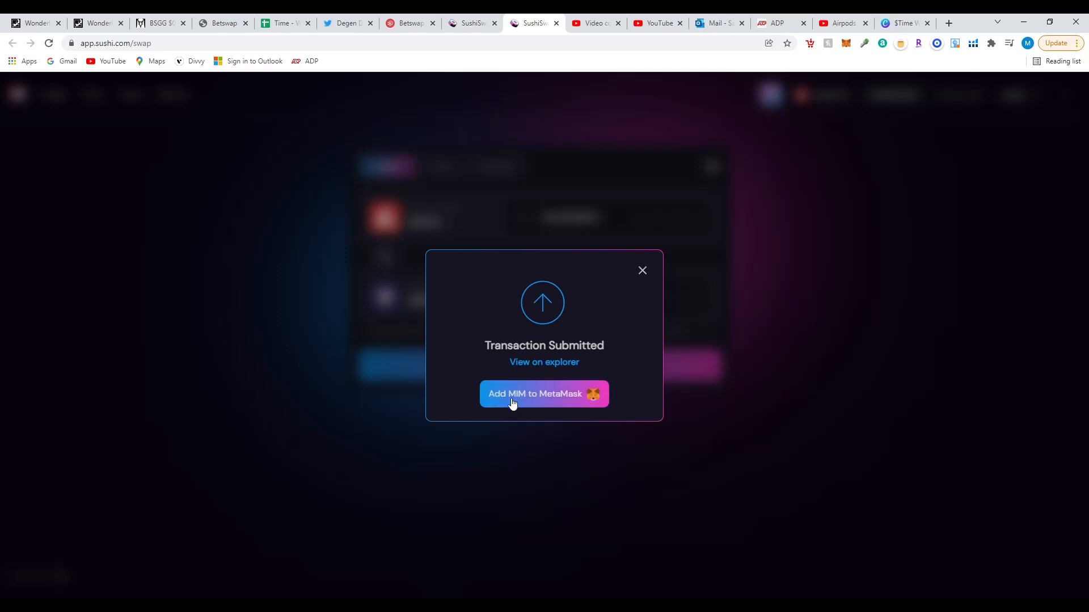
click(543, 394)
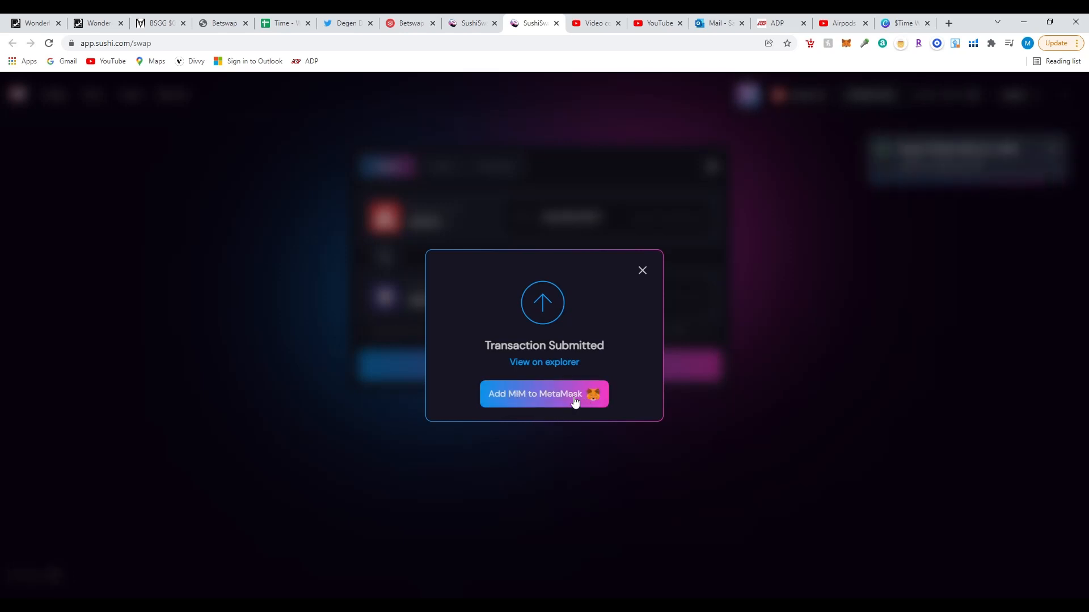
mouse_move(648, 278)
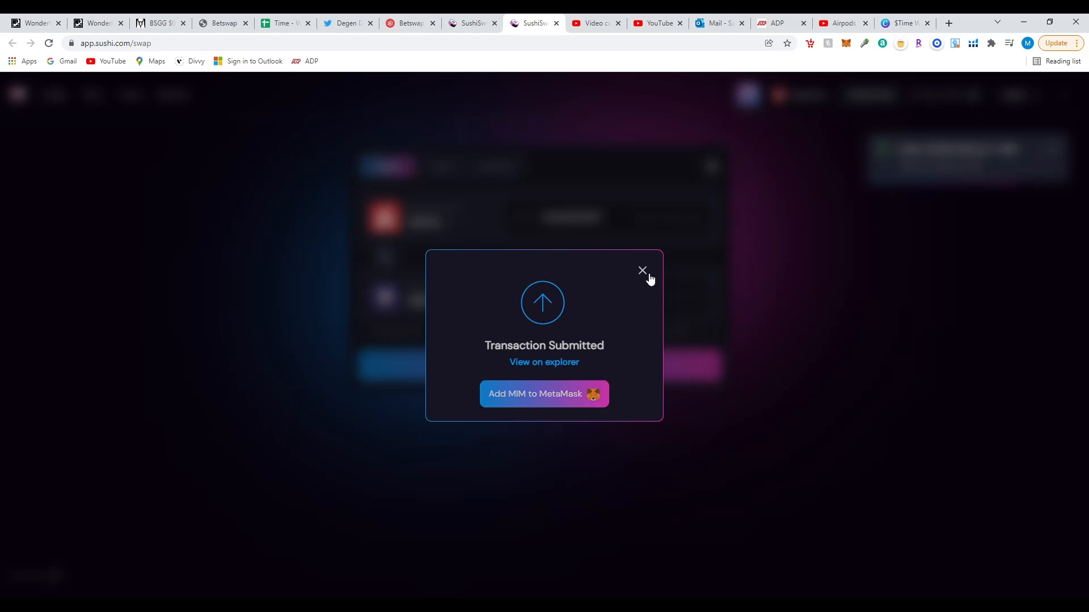
click(642, 270)
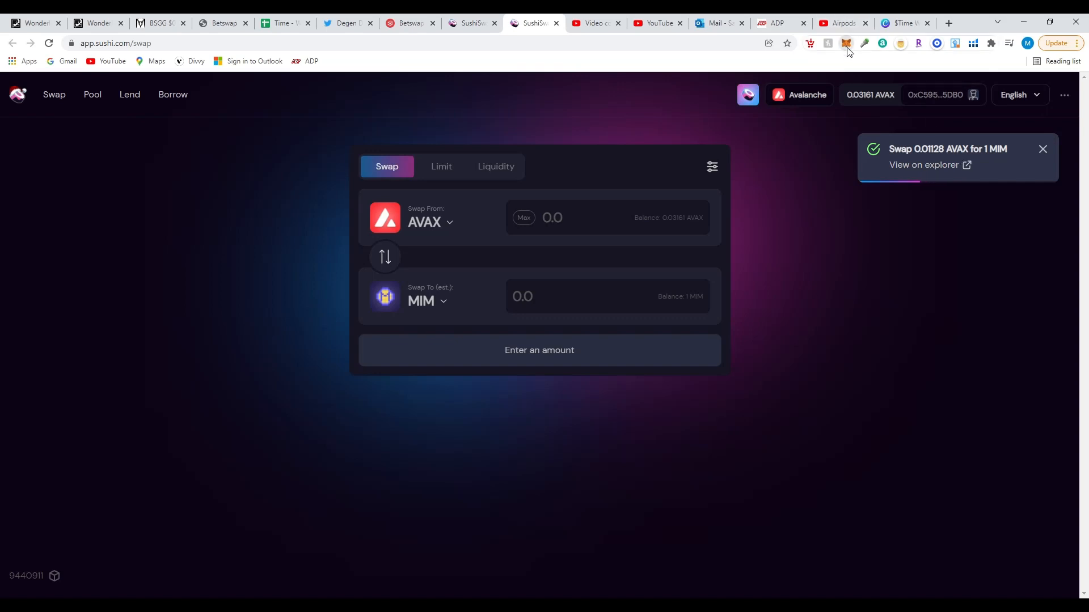
mouse_move(697, 280)
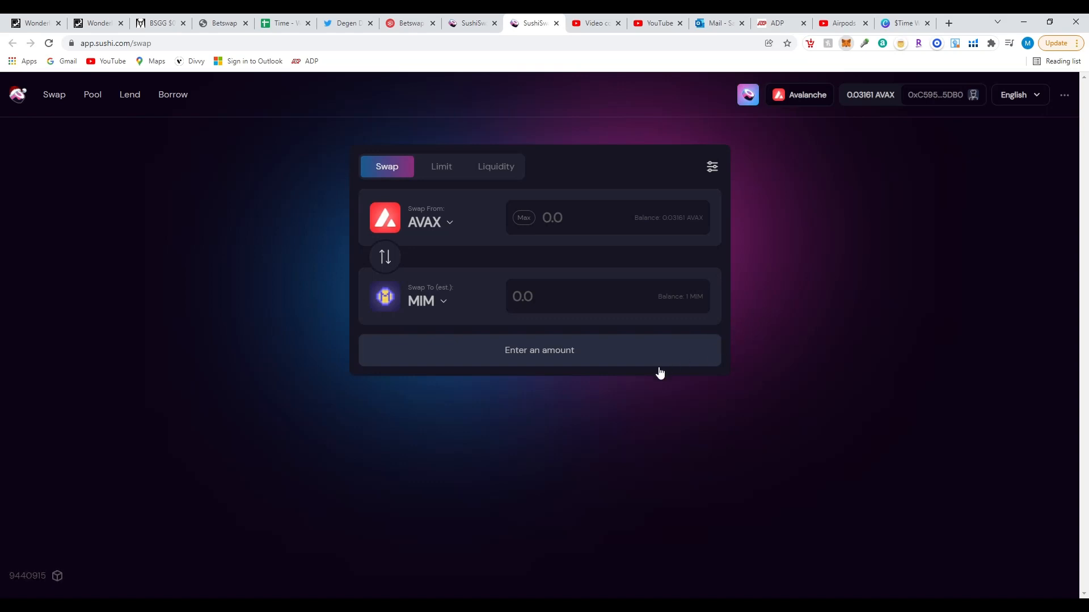
mouse_move(713, 361)
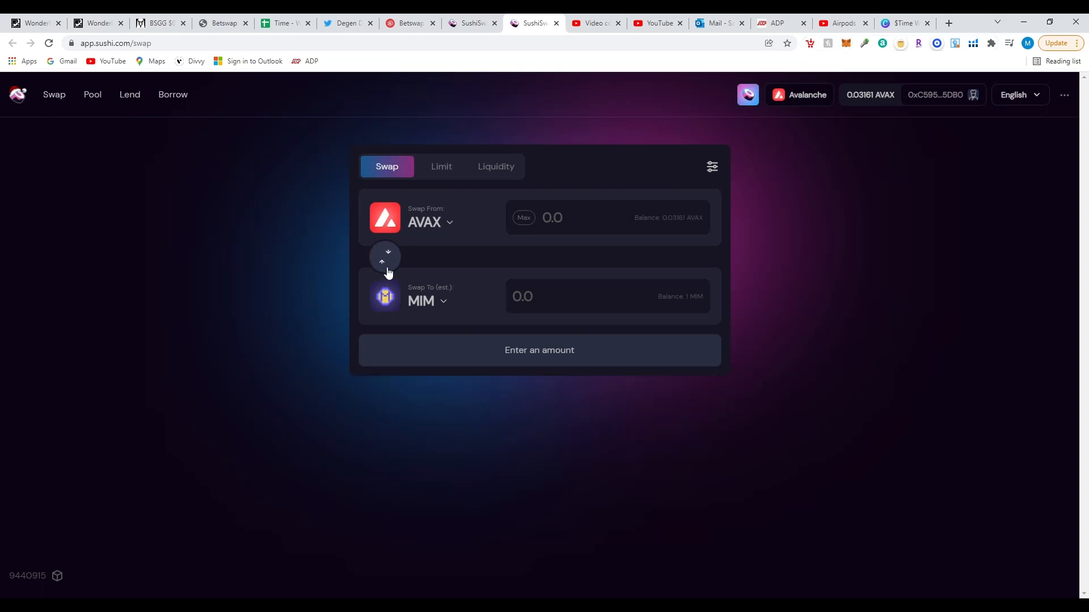
Reverse the trade to spend 1 MIM and bring up the receive-token list.
click(384, 256)
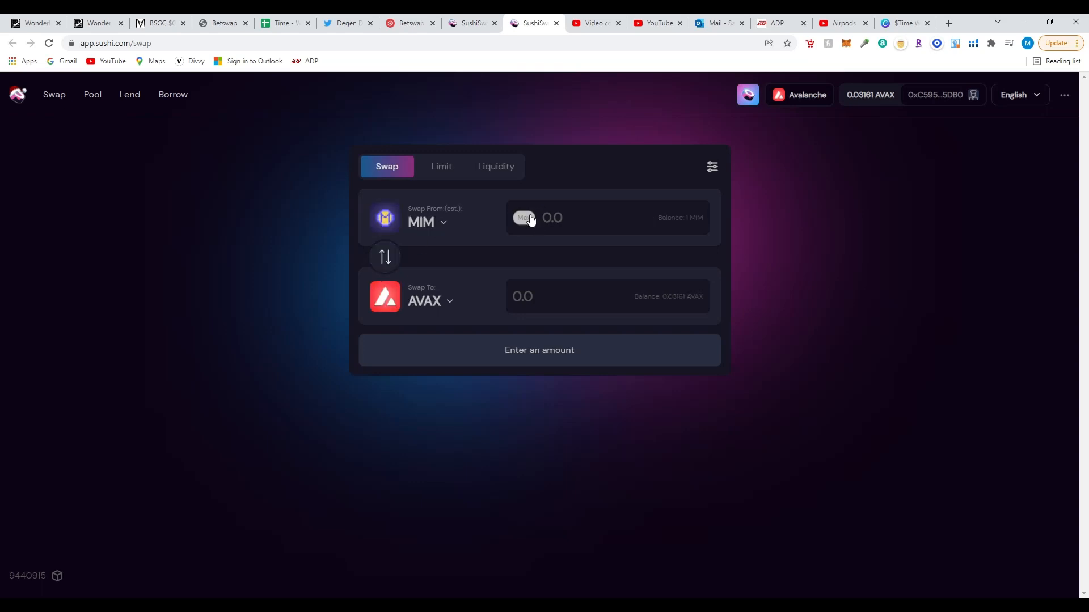
text(1)
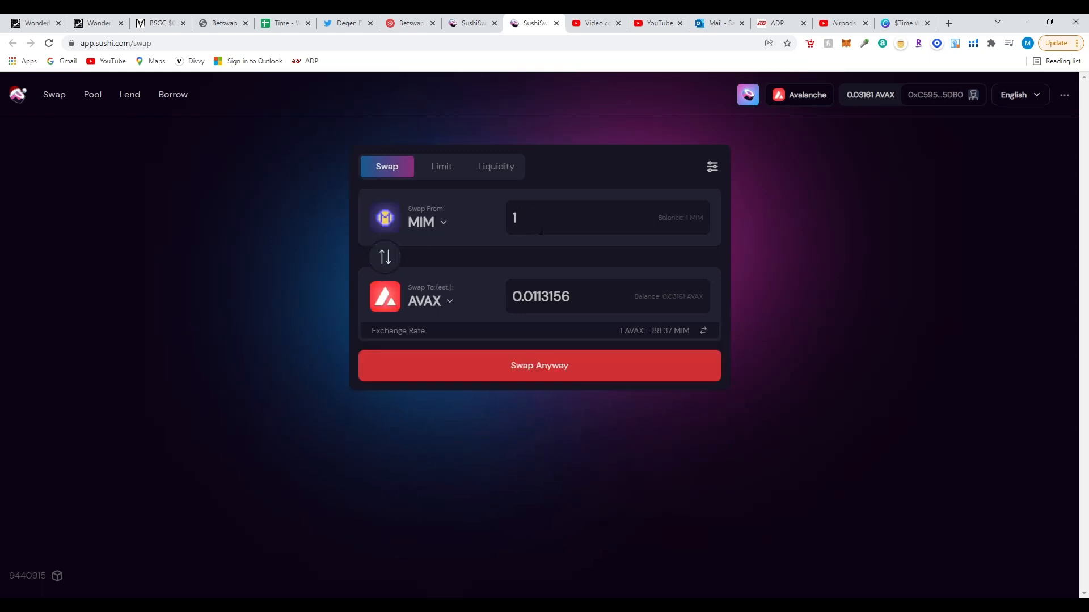
click(429, 300)
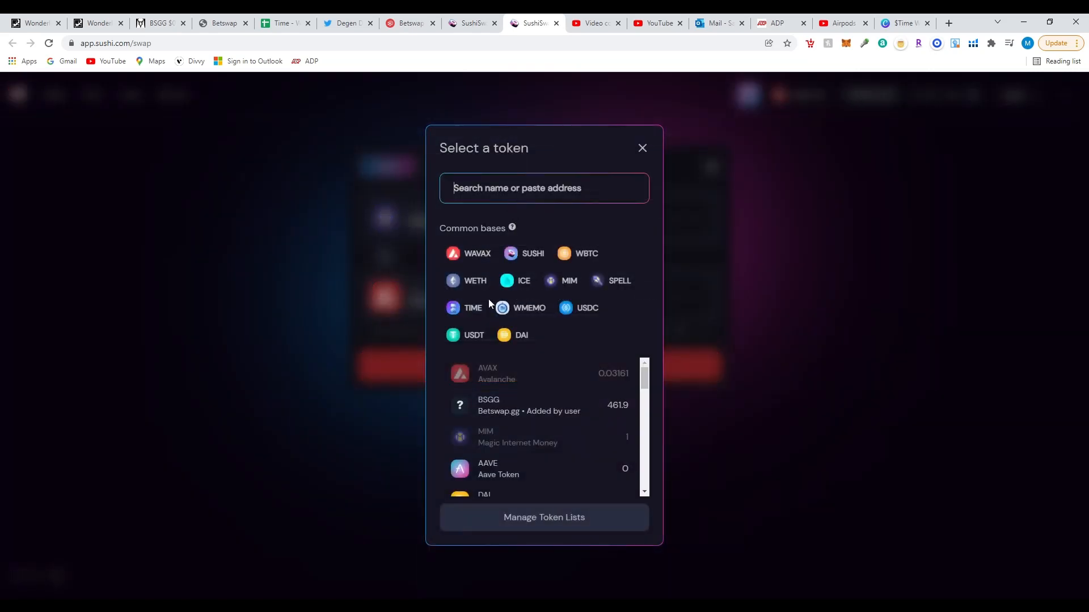
Search 'bsgg' in the token list and view the custom imported tokens.
scroll(down, 3)
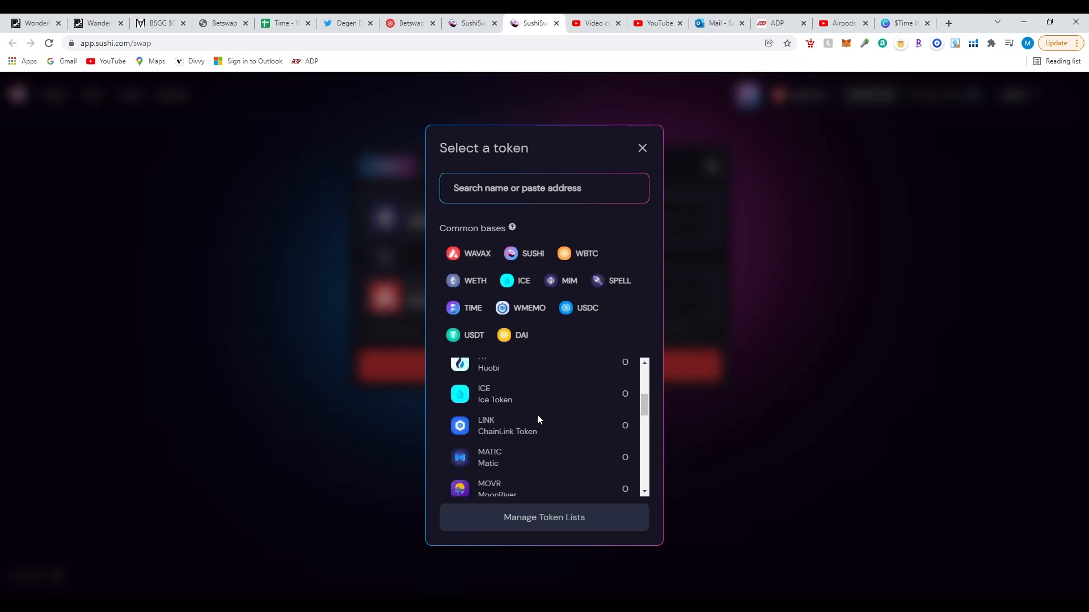
text(b)
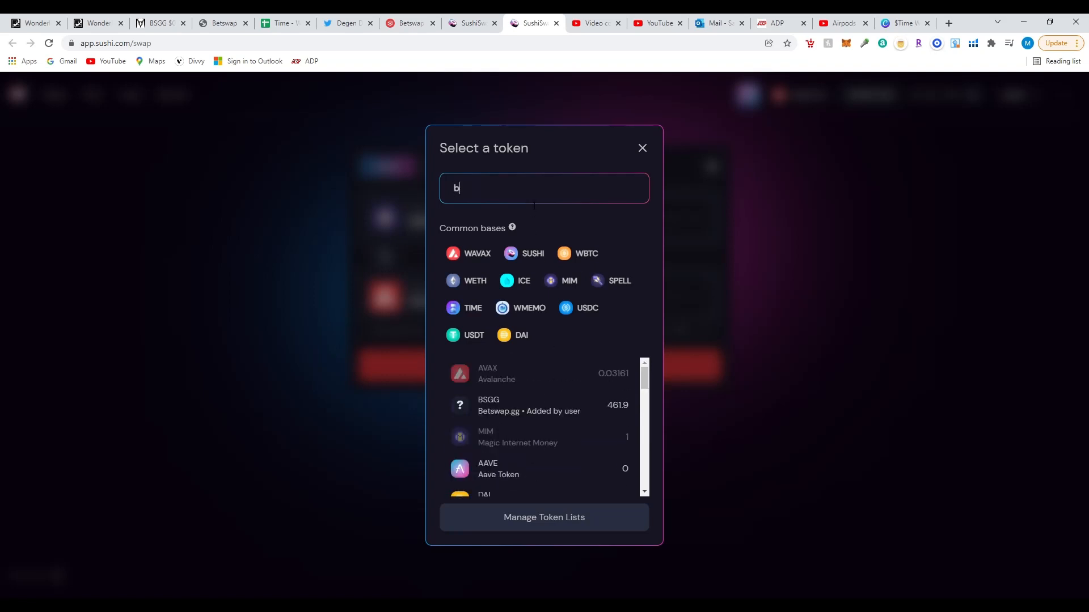
text(sgg)
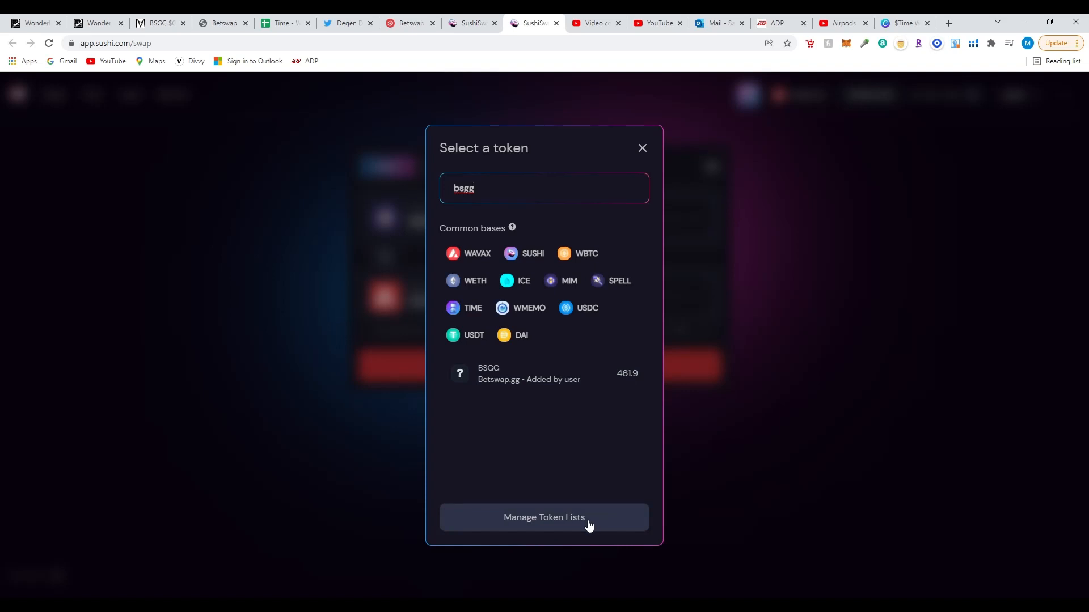
mouse_move(533, 517)
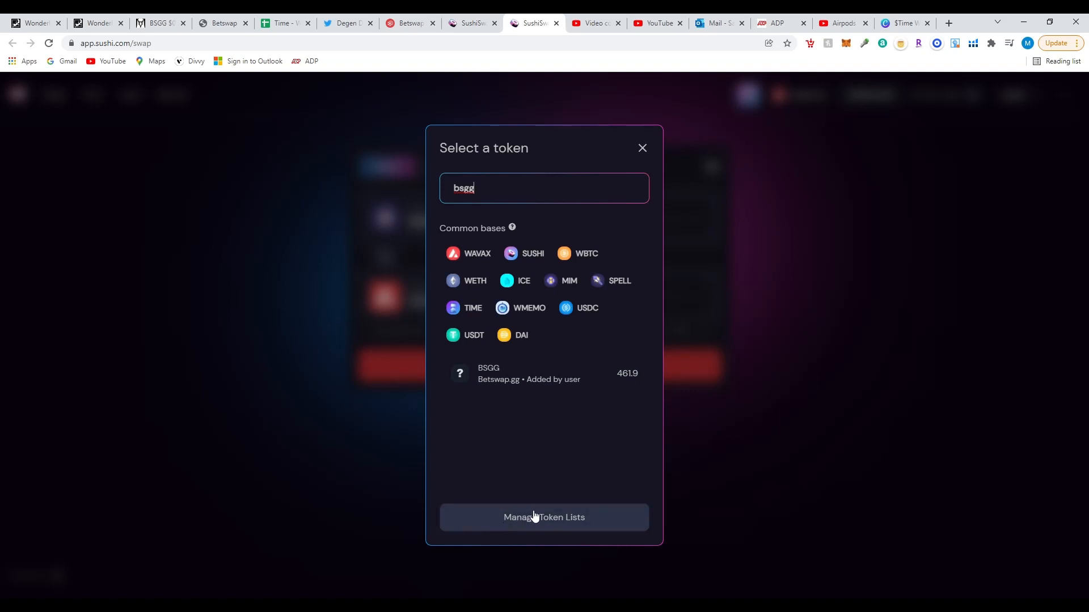
click(543, 517)
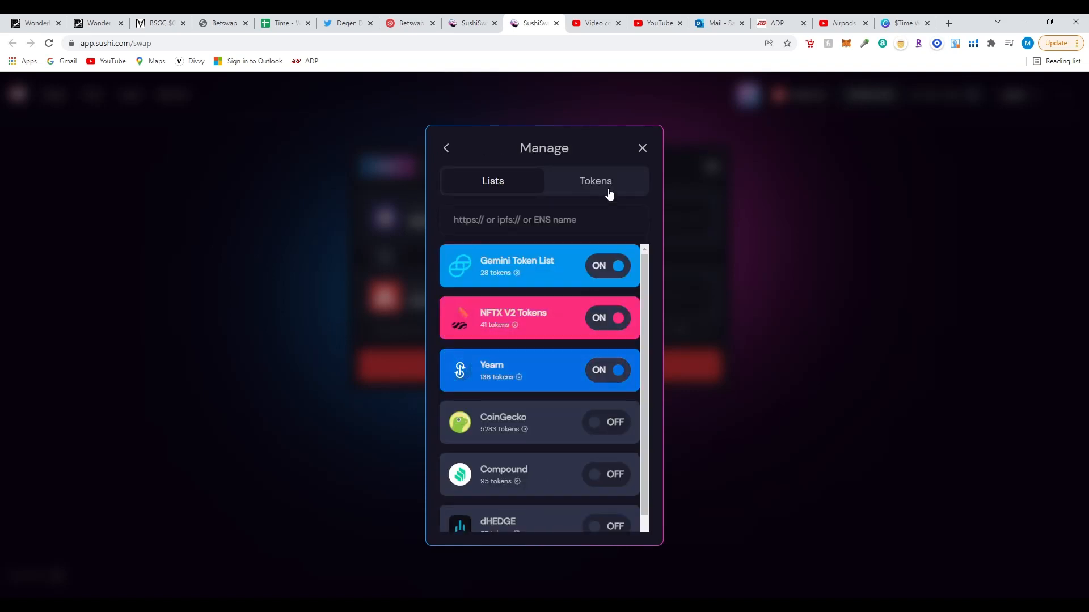
click(594, 180)
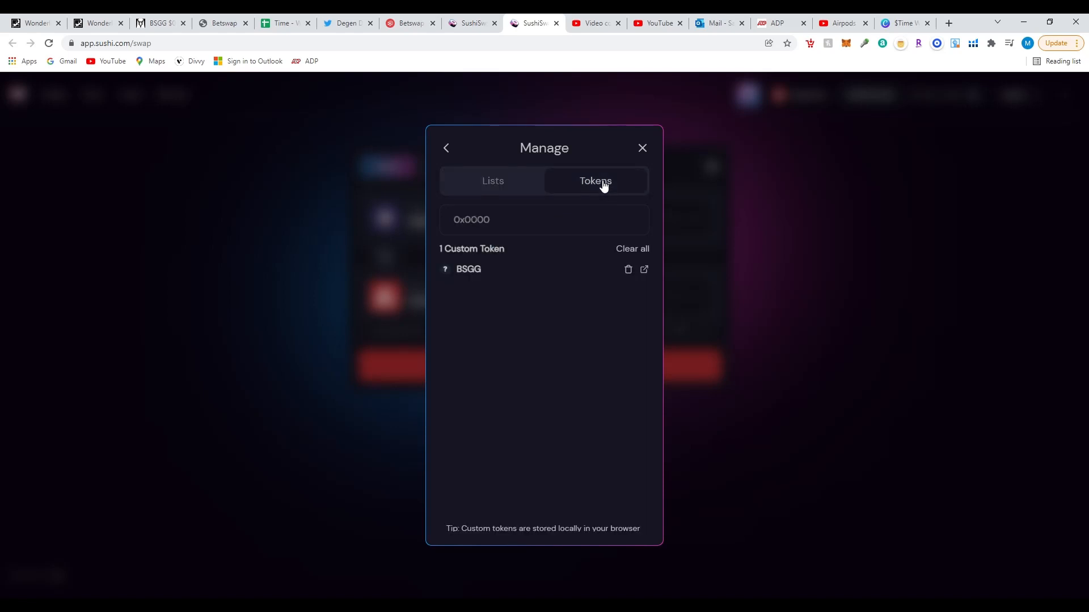
Paste the BSGG contract address from Snowtrace and see it recognised as active.
click(409, 23)
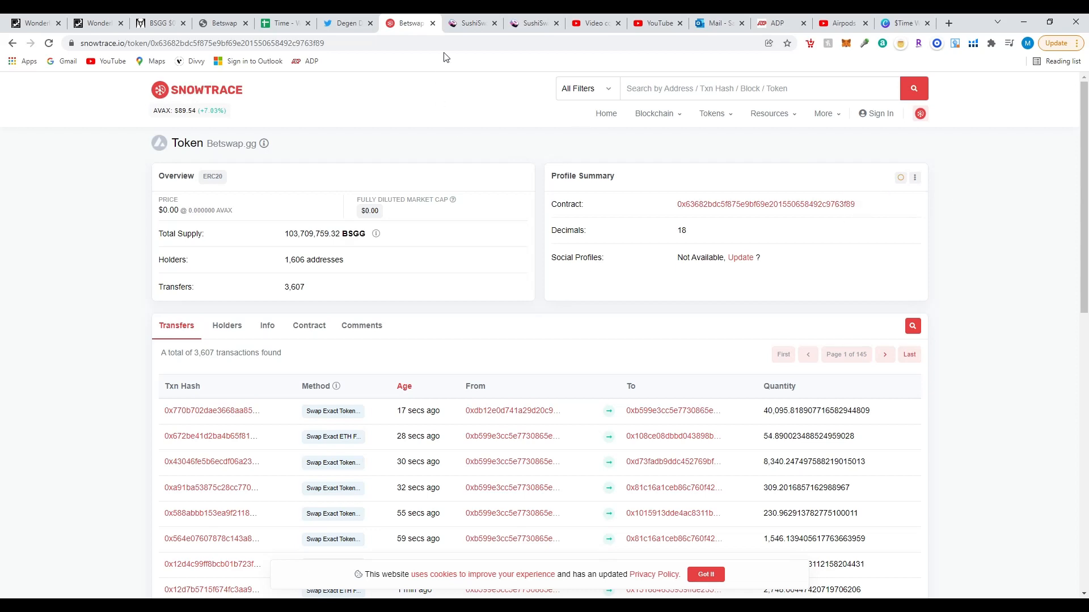
click(533, 23)
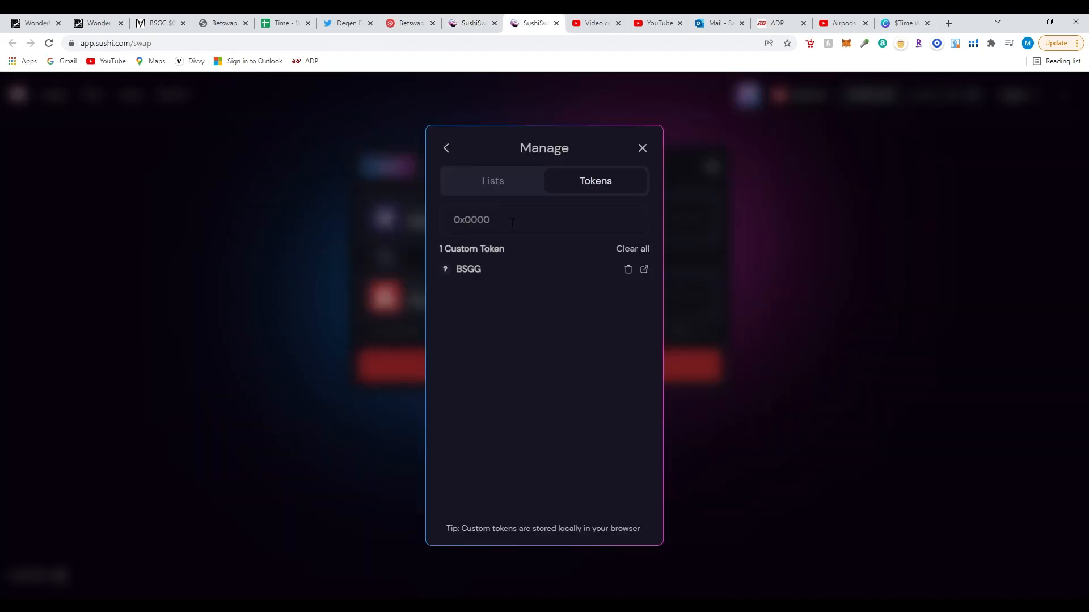
text(DC5f875e9bF69E201550658492C9763F89)
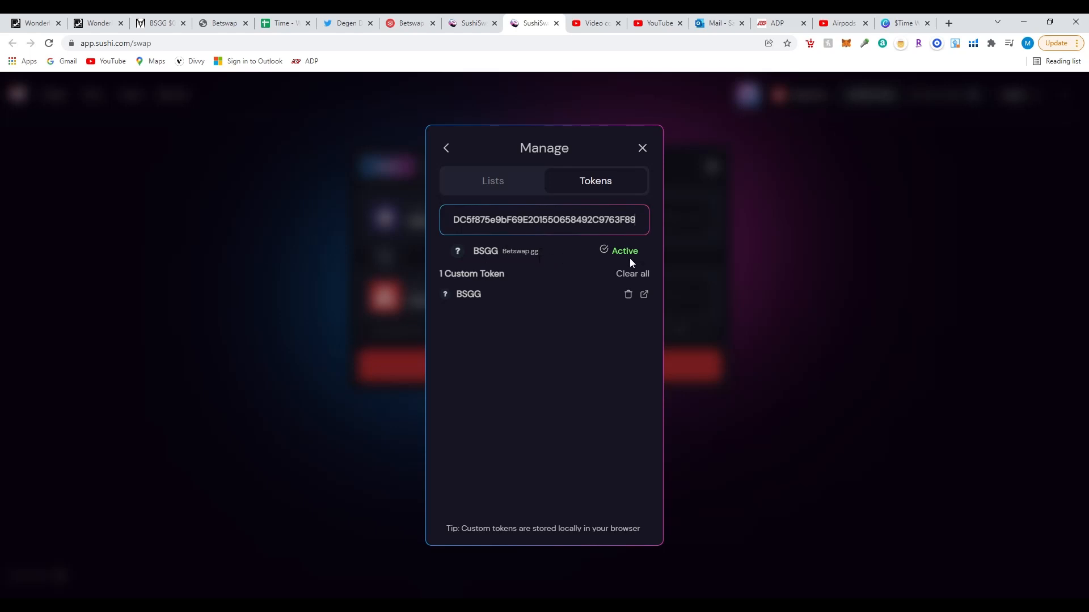
mouse_move(660, 153)
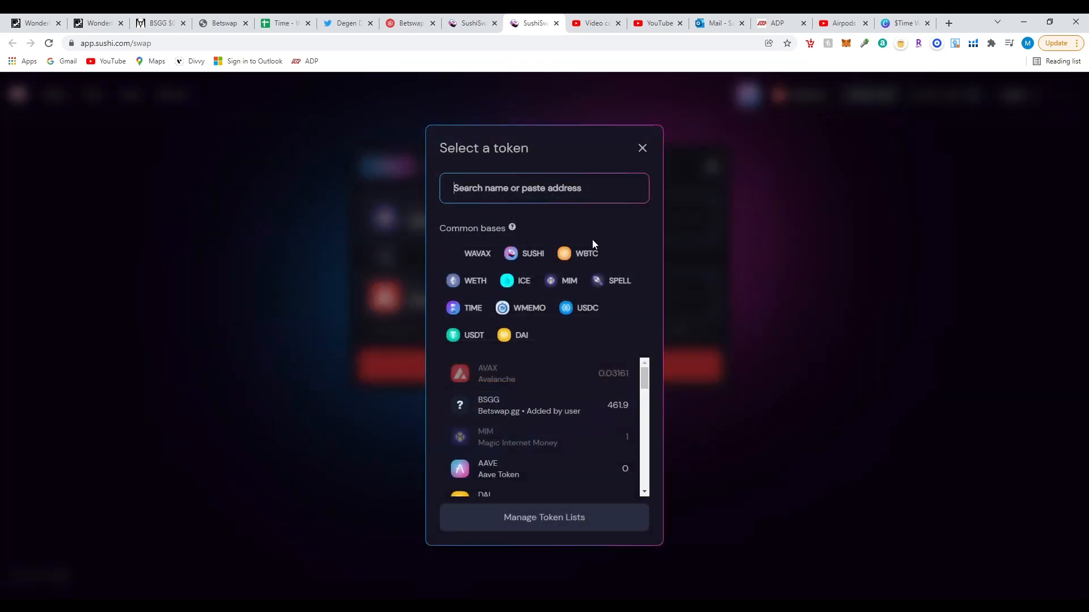
Search for BSGG and choose it as the token to receive for 1 MIM.
text(bsgg)
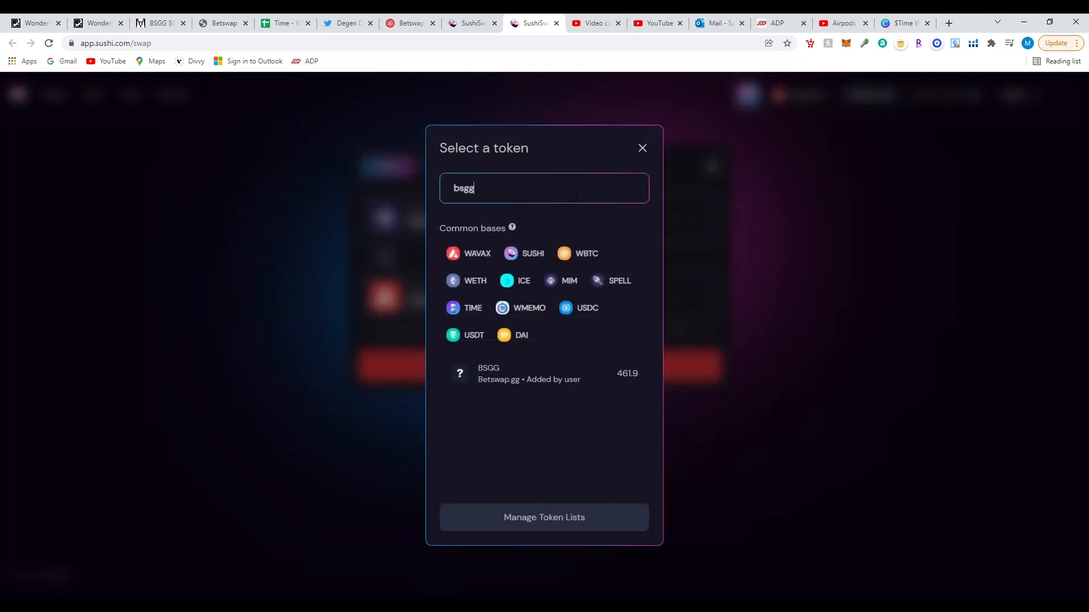
click(487, 373)
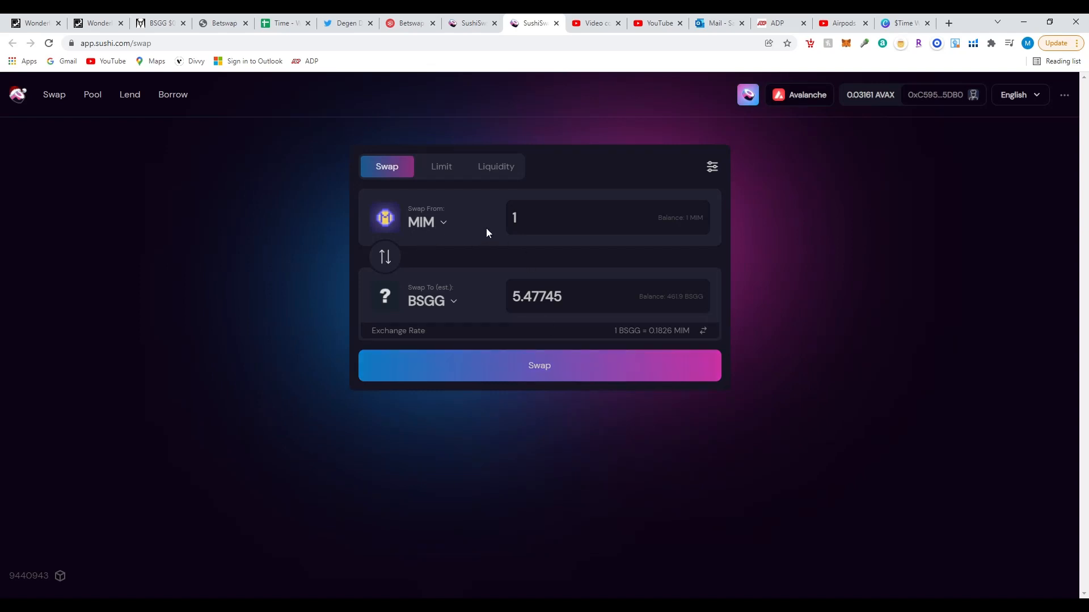
mouse_move(570, 287)
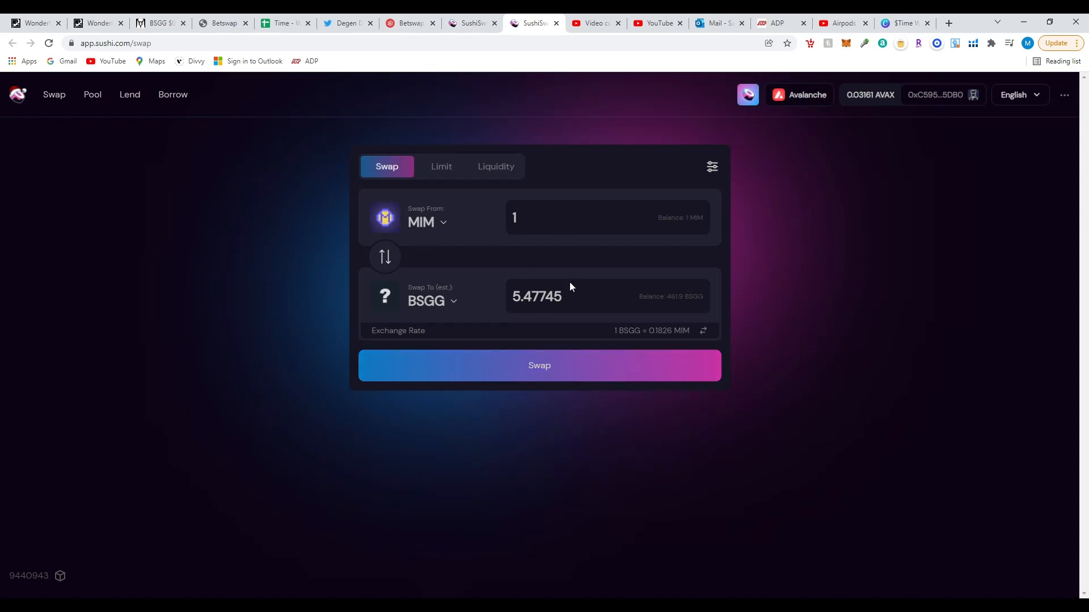
mouse_move(530, 327)
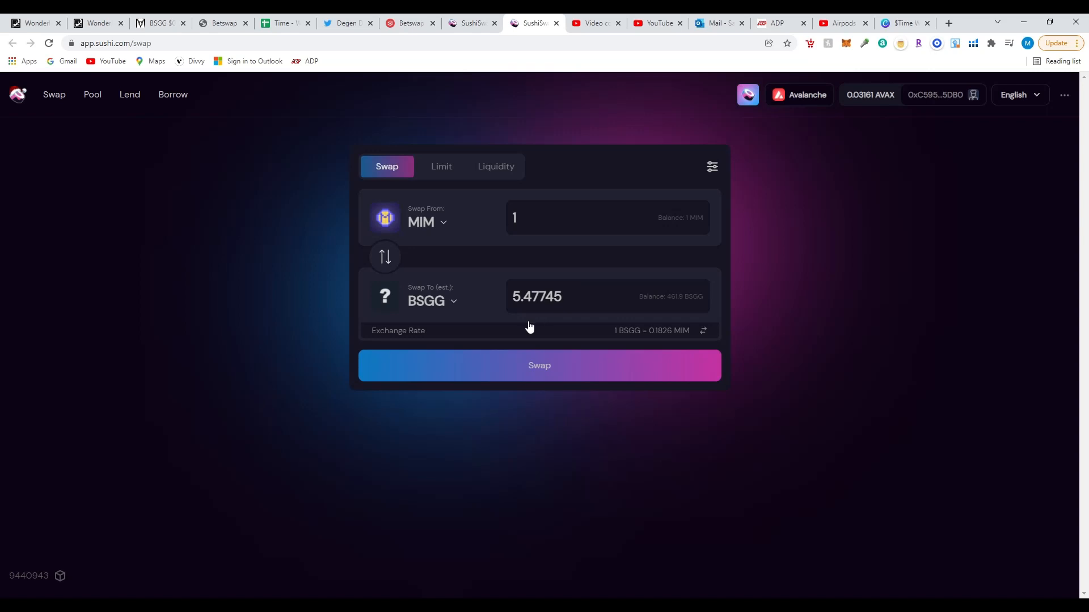
mouse_move(565, 311)
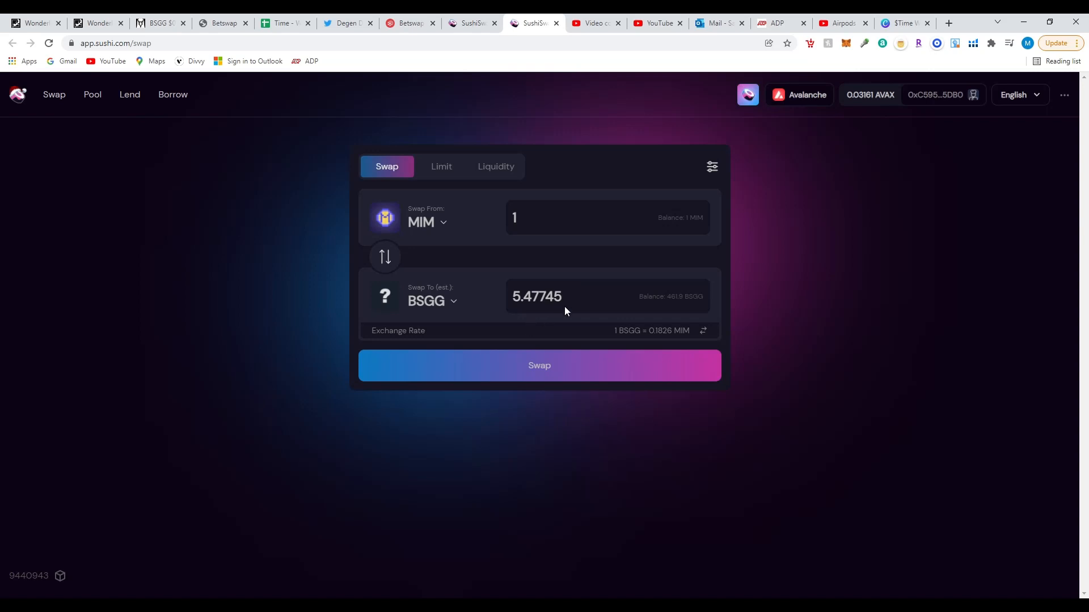
mouse_move(559, 372)
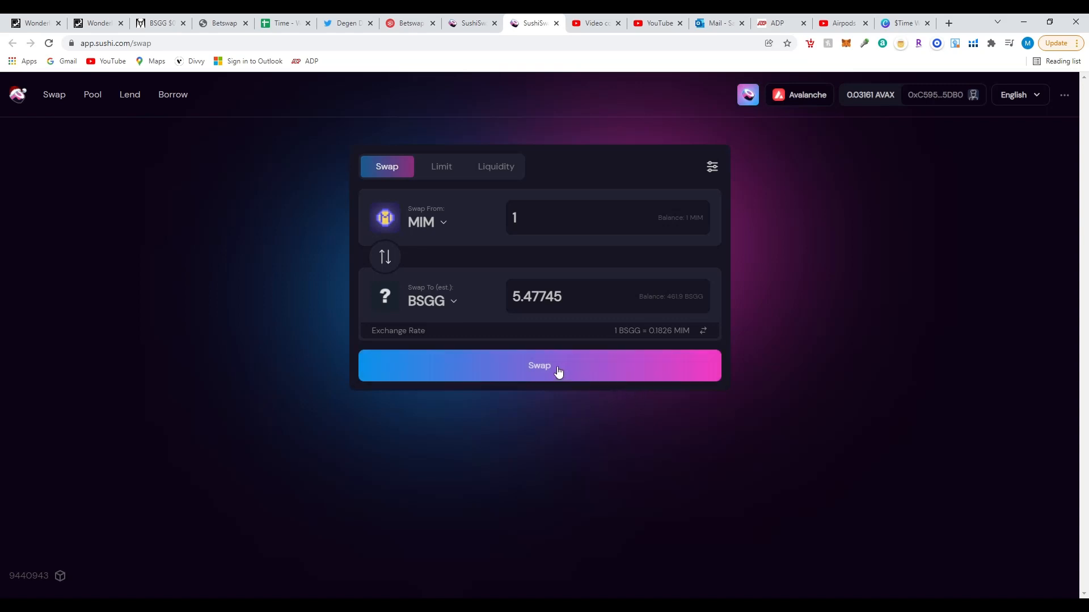
mouse_move(723, 169)
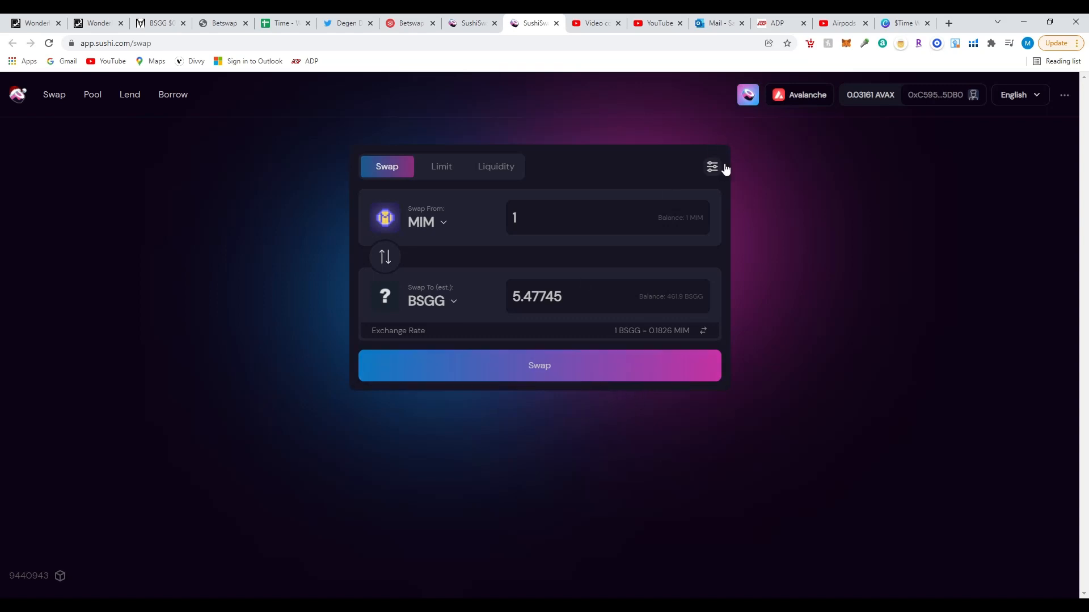
Verify slippage tolerance is 0.50% in settings and start the 1 MIM to BSGG swap.
click(713, 167)
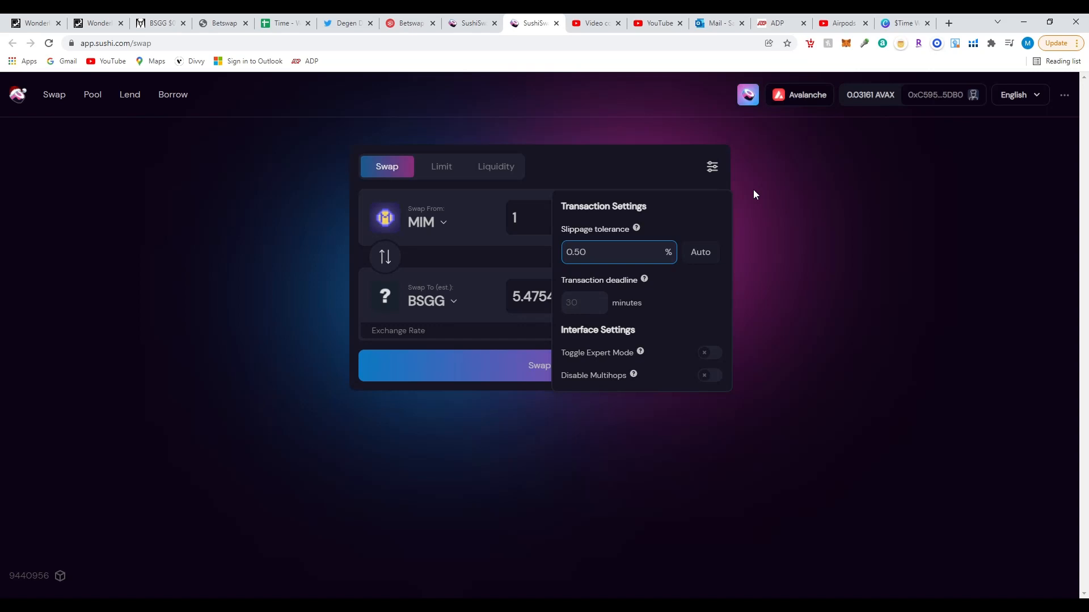
click(712, 167)
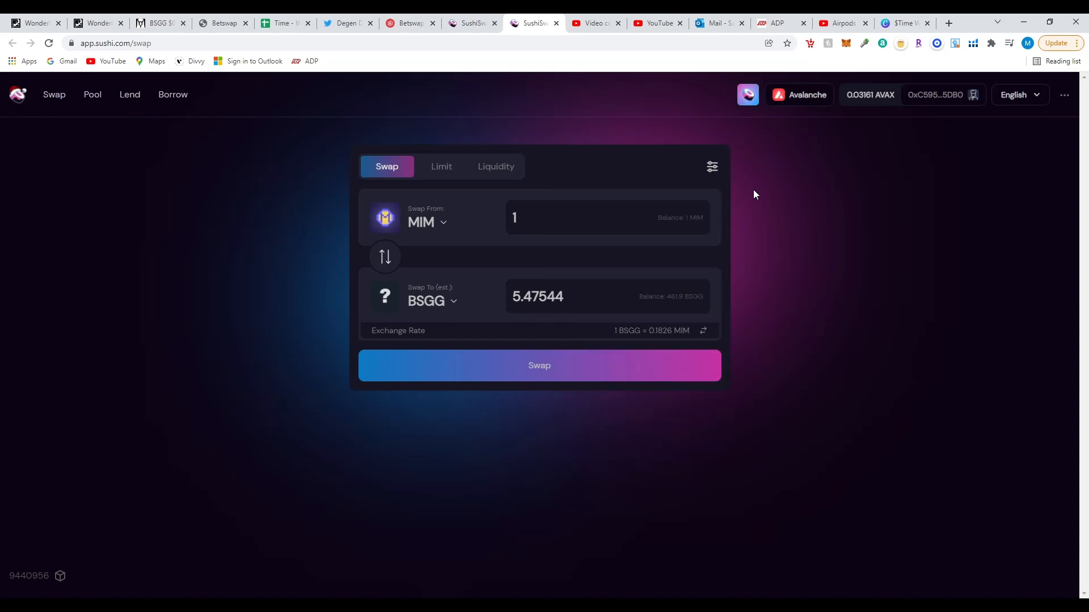
click(540, 365)
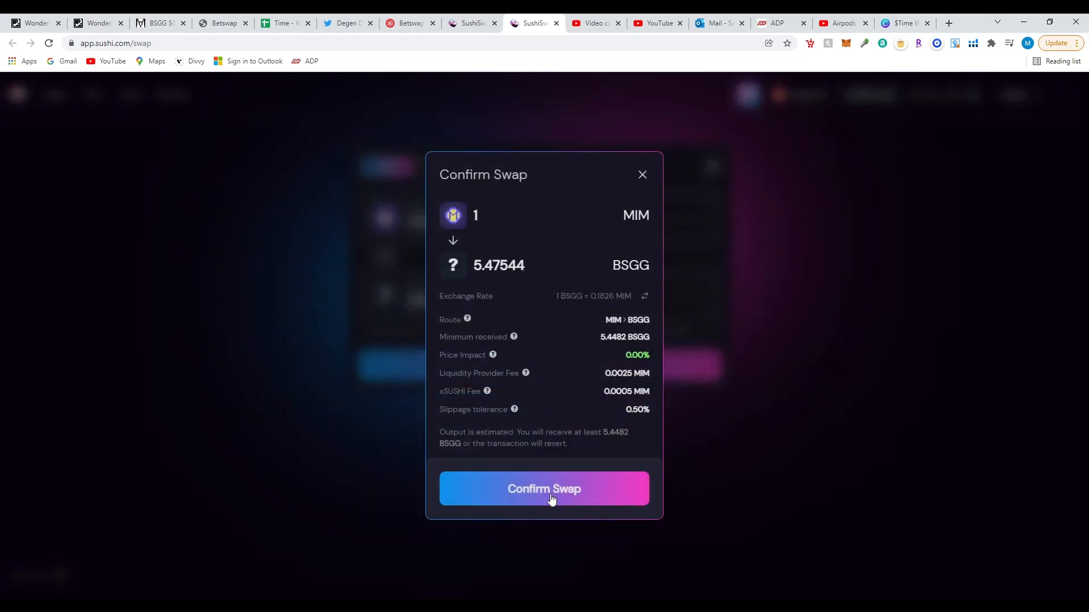
Confirm the 1 MIM for about 5.475 BSGG swap and dismiss the submitted notice.
click(544, 488)
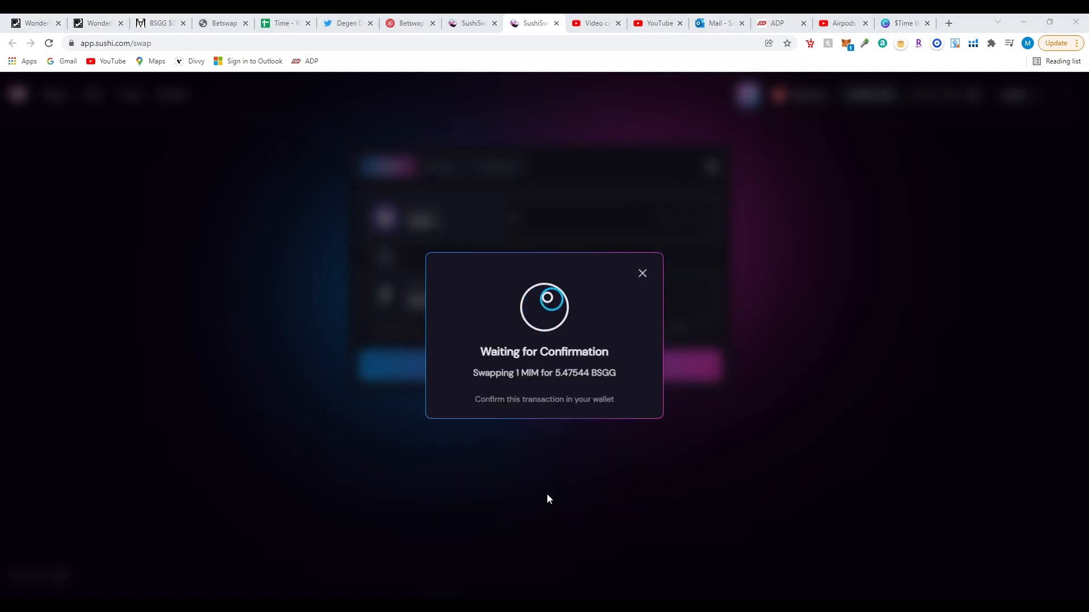
mouse_move(997, 221)
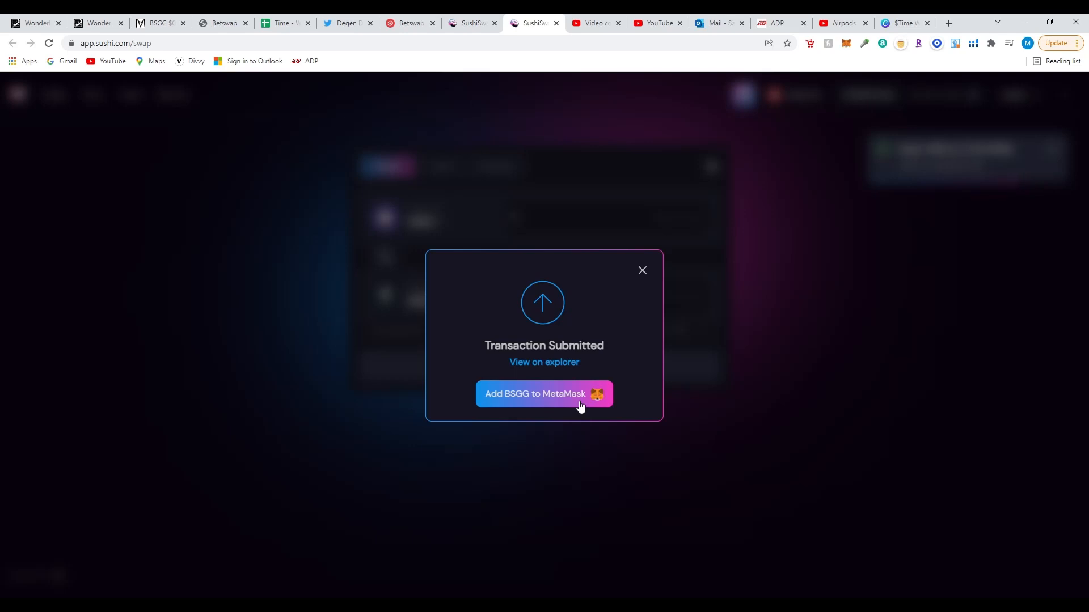
mouse_move(631, 311)
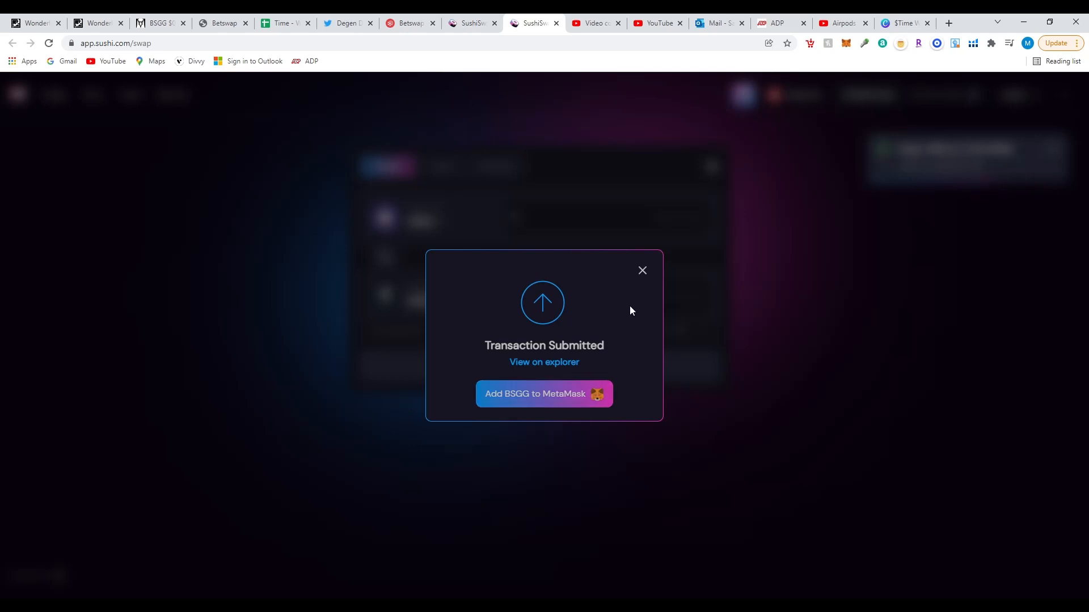
click(642, 270)
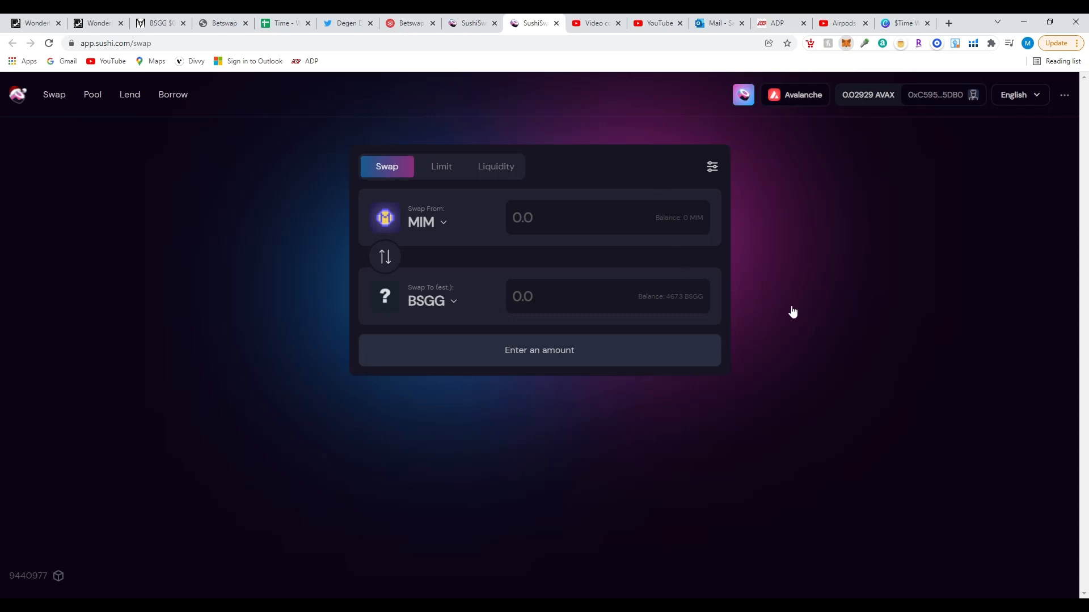
mouse_move(759, 330)
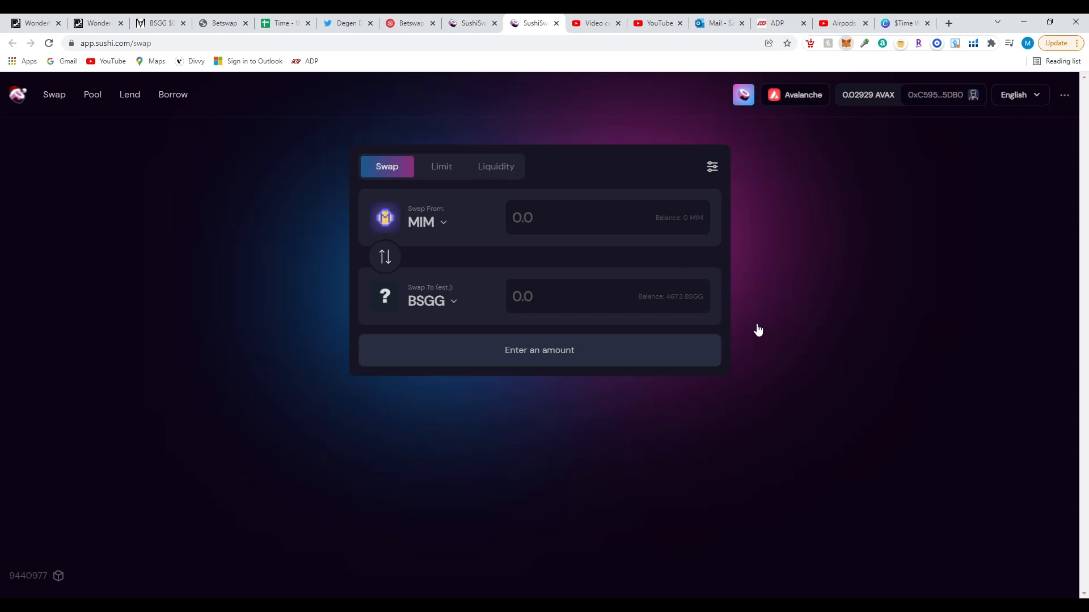
mouse_move(779, 333)
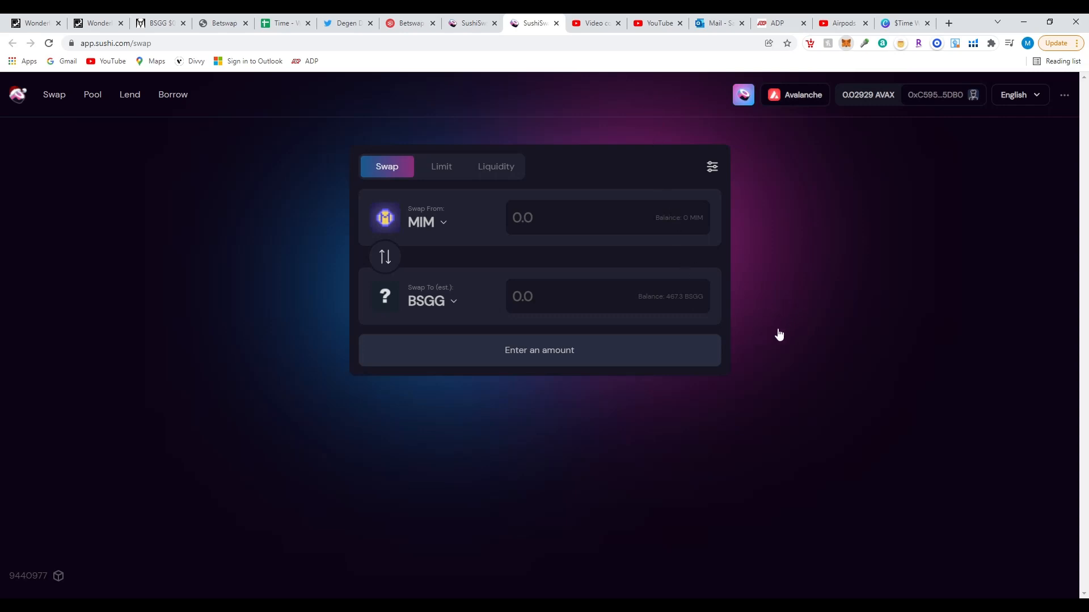
mouse_move(789, 351)
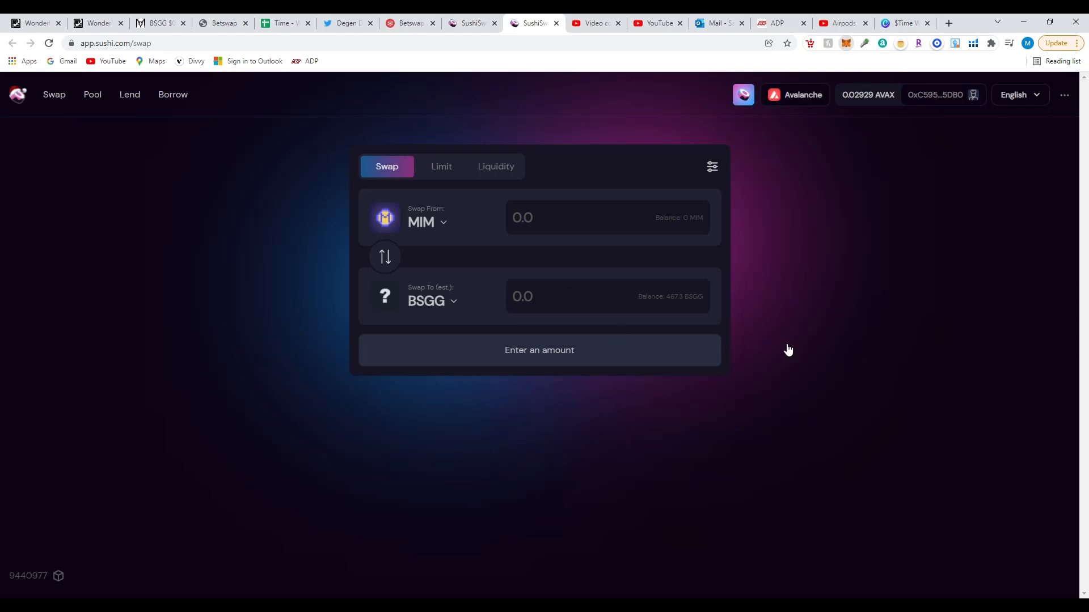
mouse_move(1018, 356)
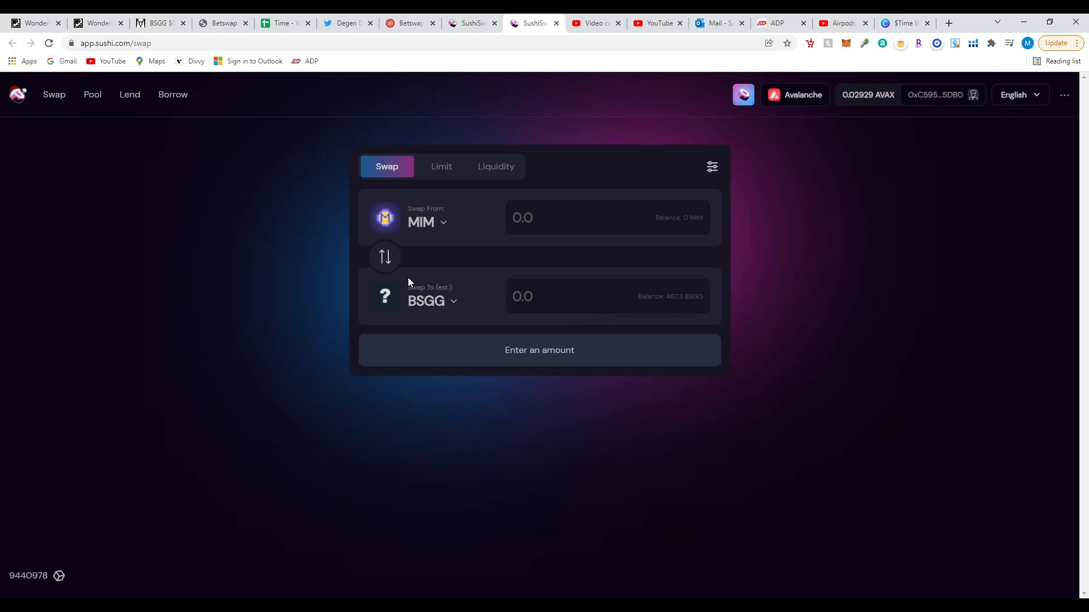
Reverse the pair and fill the full 467.37 BSGG balance, quoted about 85.26 MIM, then go to Wonderland.
click(385, 257)
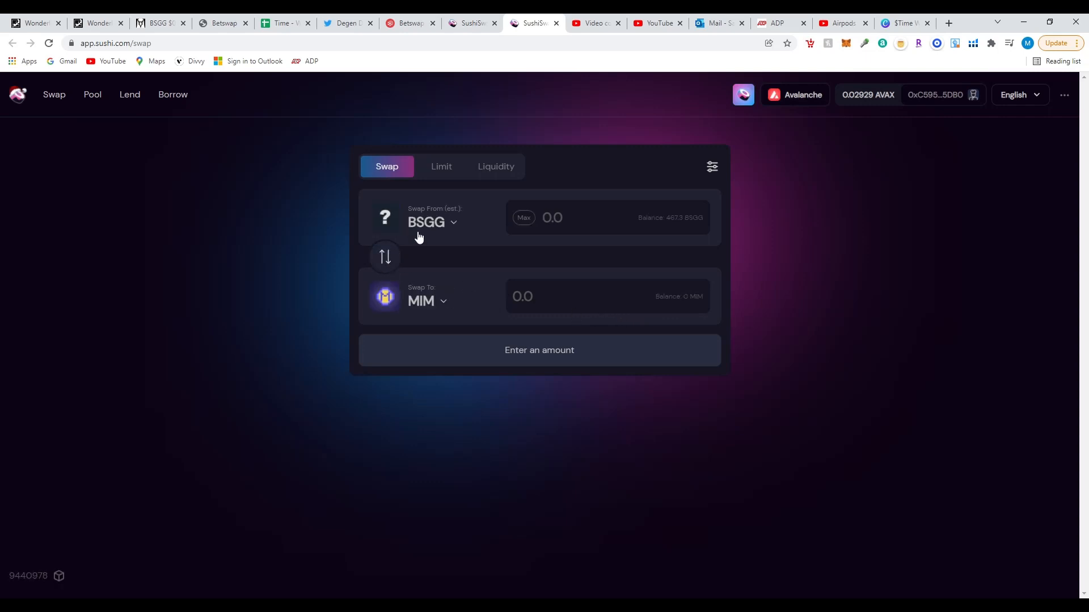
click(523, 218)
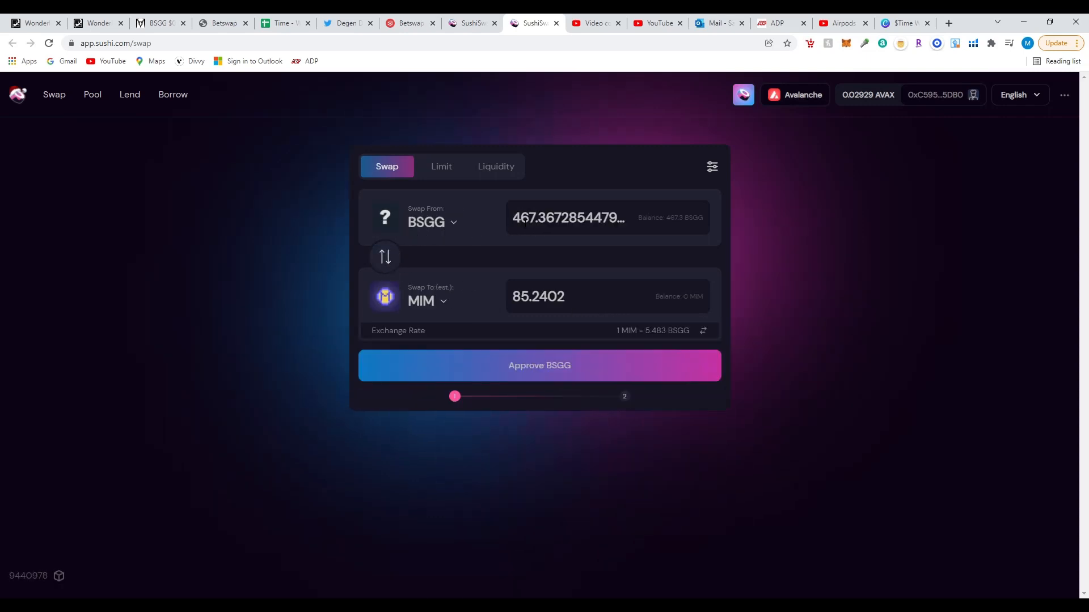
mouse_move(439, 298)
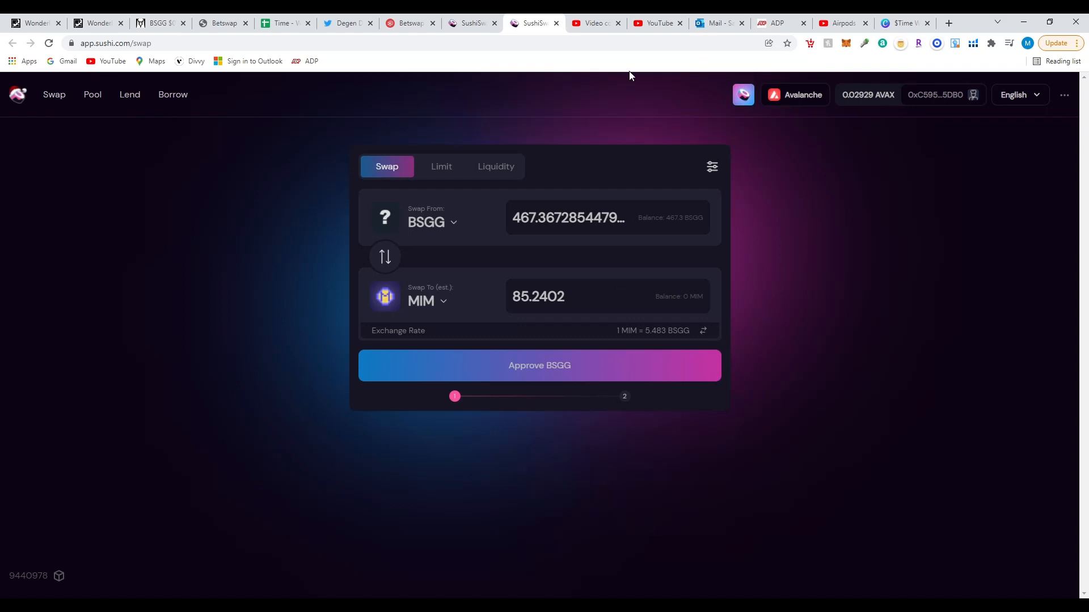
mouse_move(340, 306)
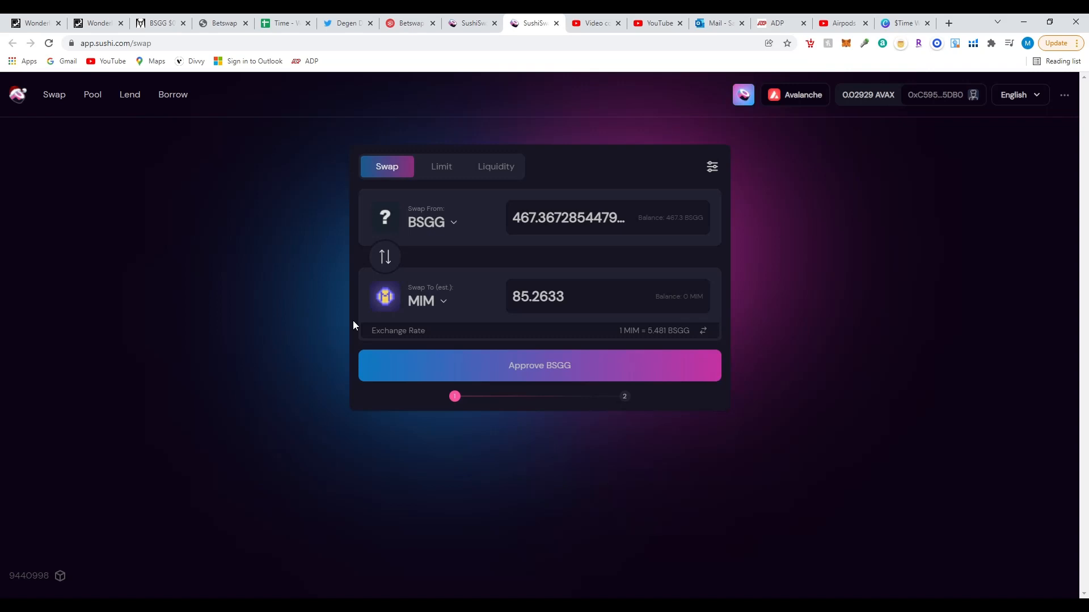
click(97, 23)
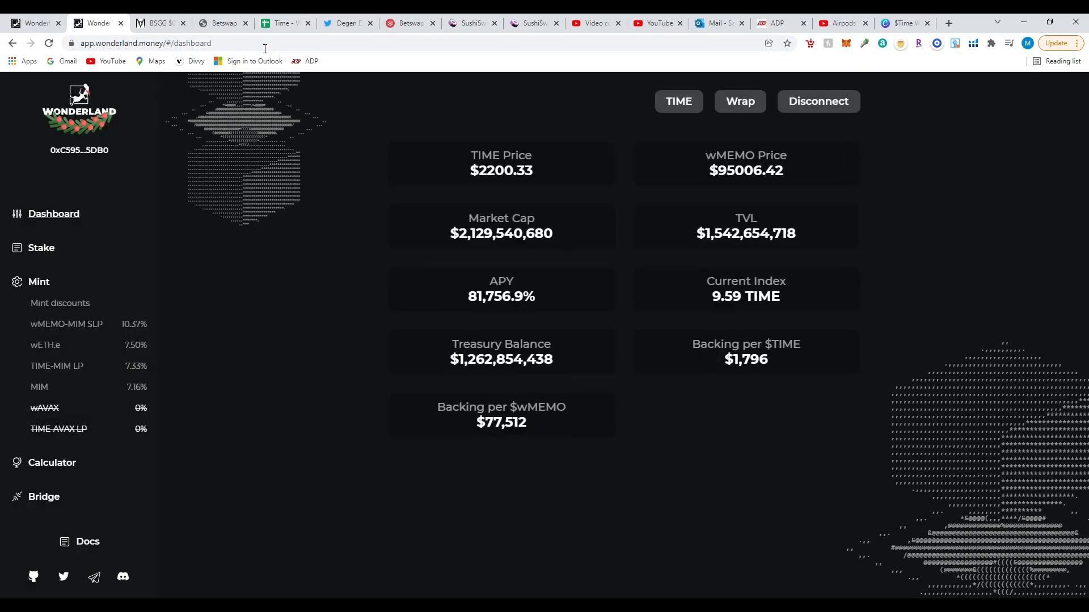
mouse_move(374, 77)
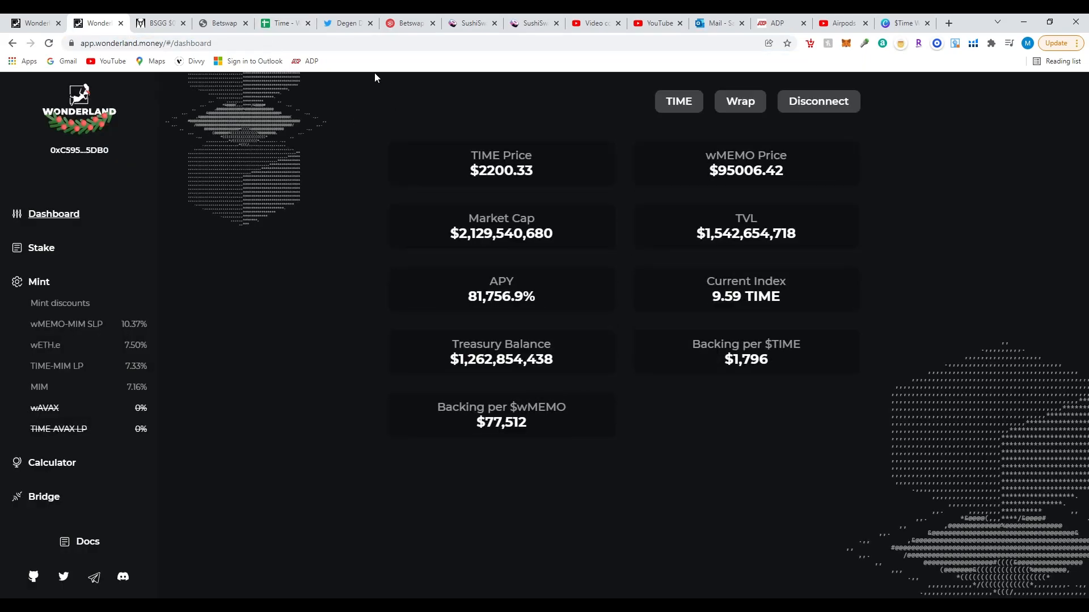
mouse_move(972, 270)
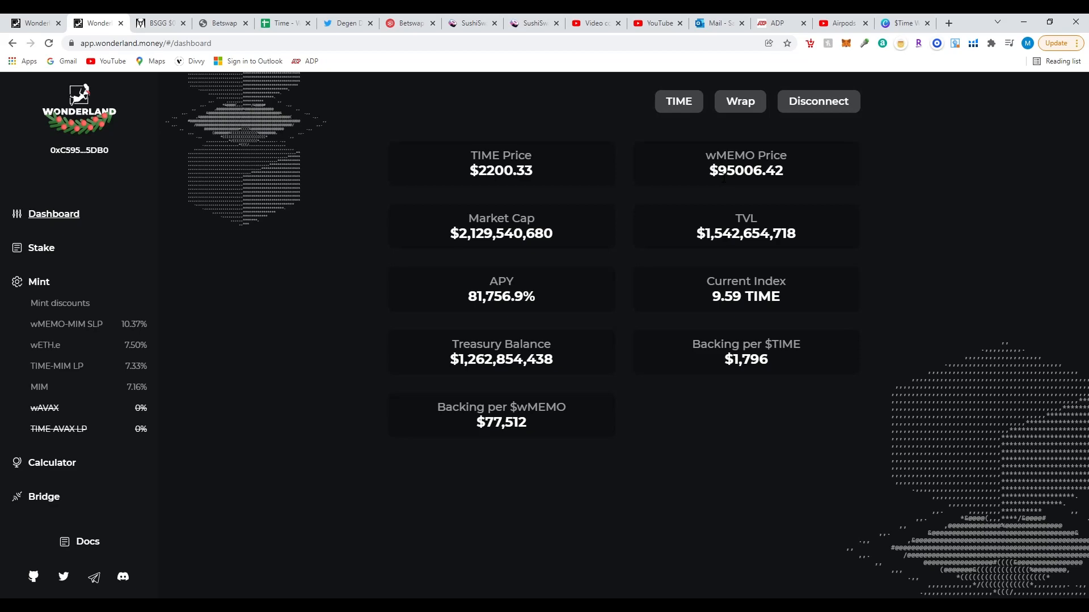
Switch from the Wonderland dashboard to the BSGG/MIM chart page.
click(159, 23)
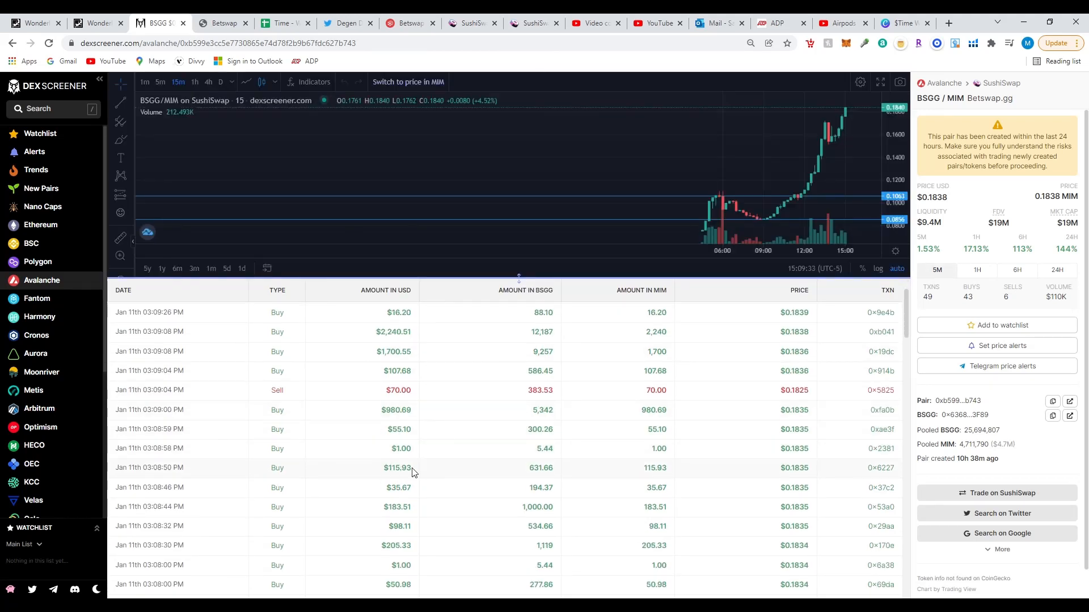
Scroll the BSGG/MIM trades list on the SushiSwap pair page.
scroll(down, 3)
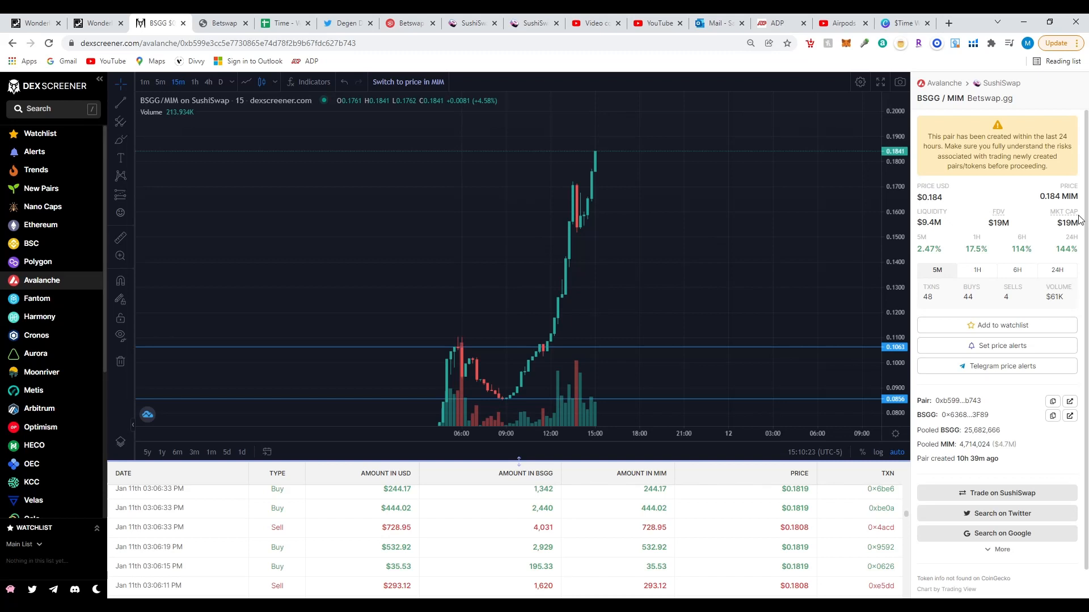
mouse_move(873, 331)
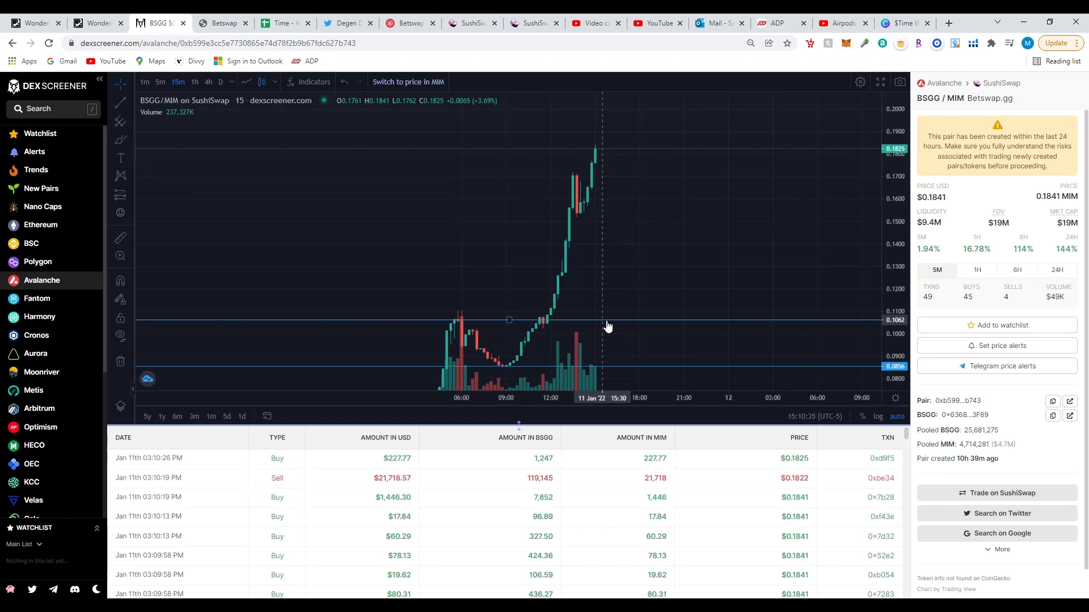
mouse_move(176, 101)
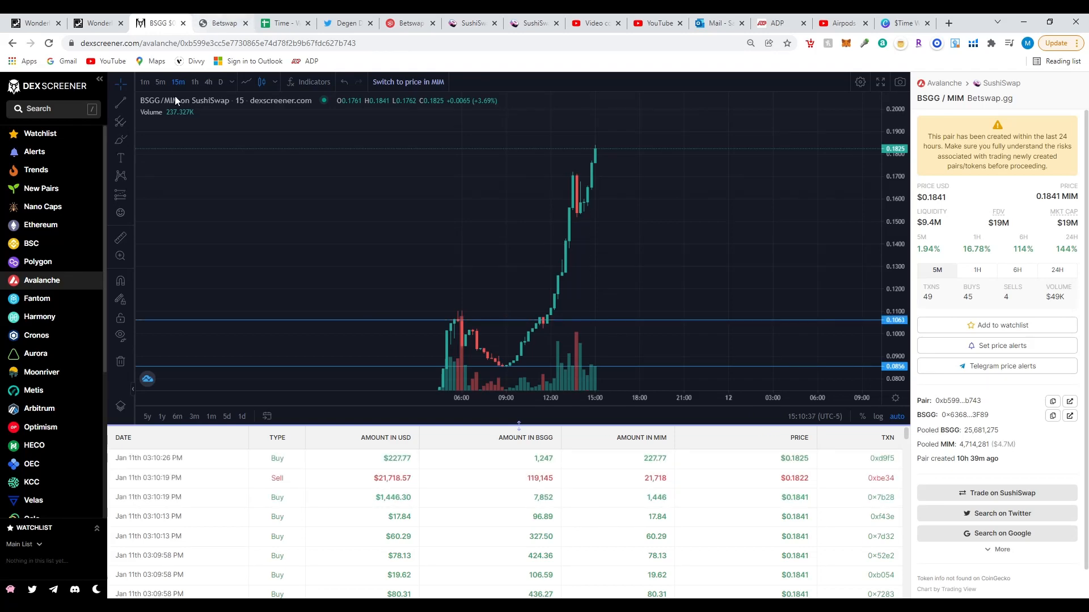
Open the pair search, glance at the SushiSwap swap tab, and return to the BSGG/MIM chart.
click(39, 109)
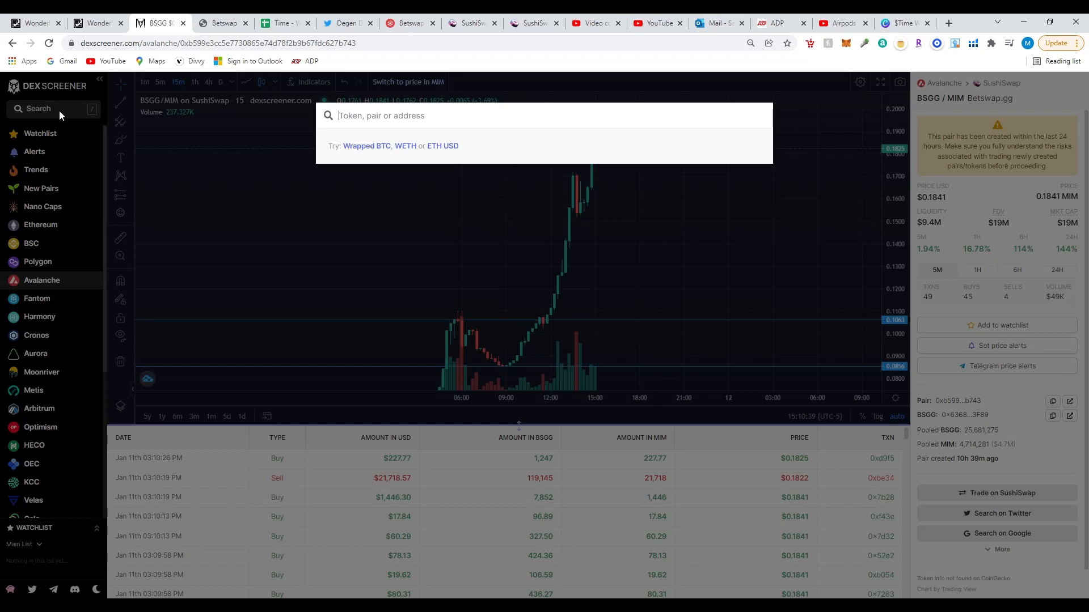
mouse_move(313, 107)
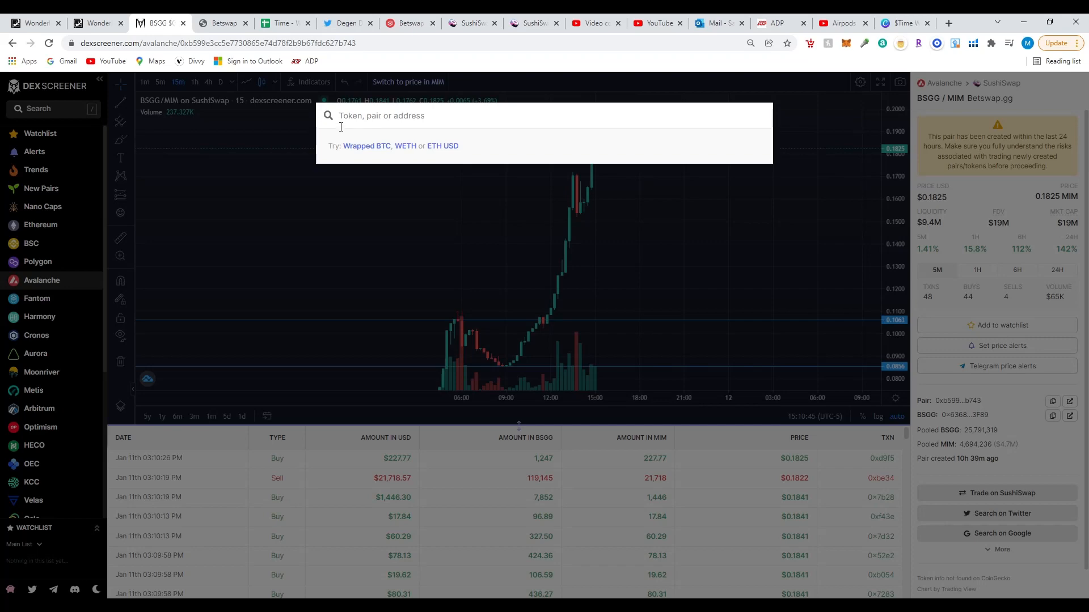
click(531, 23)
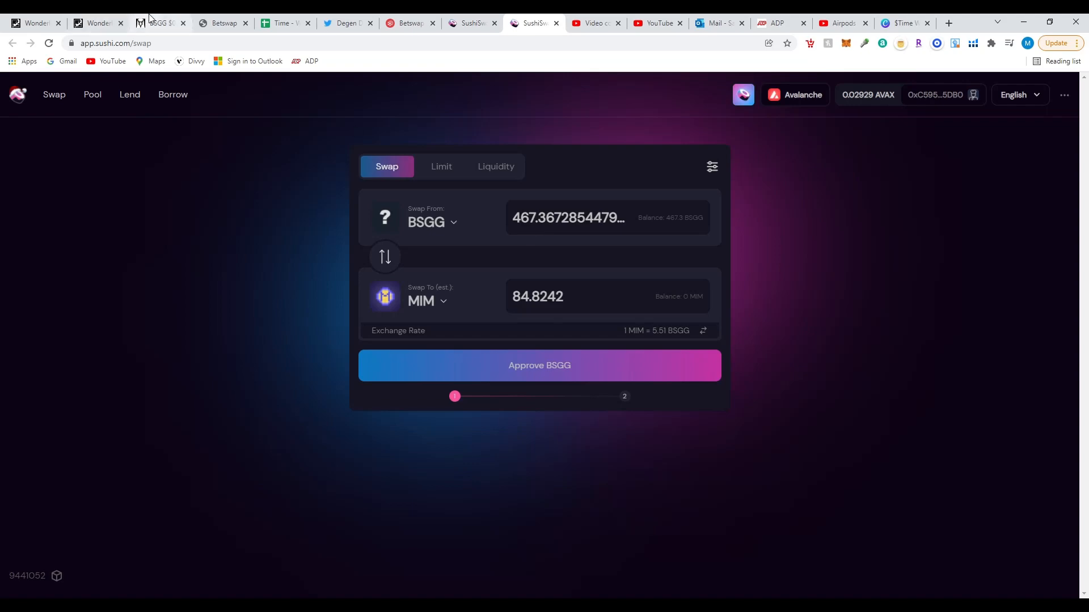
click(159, 22)
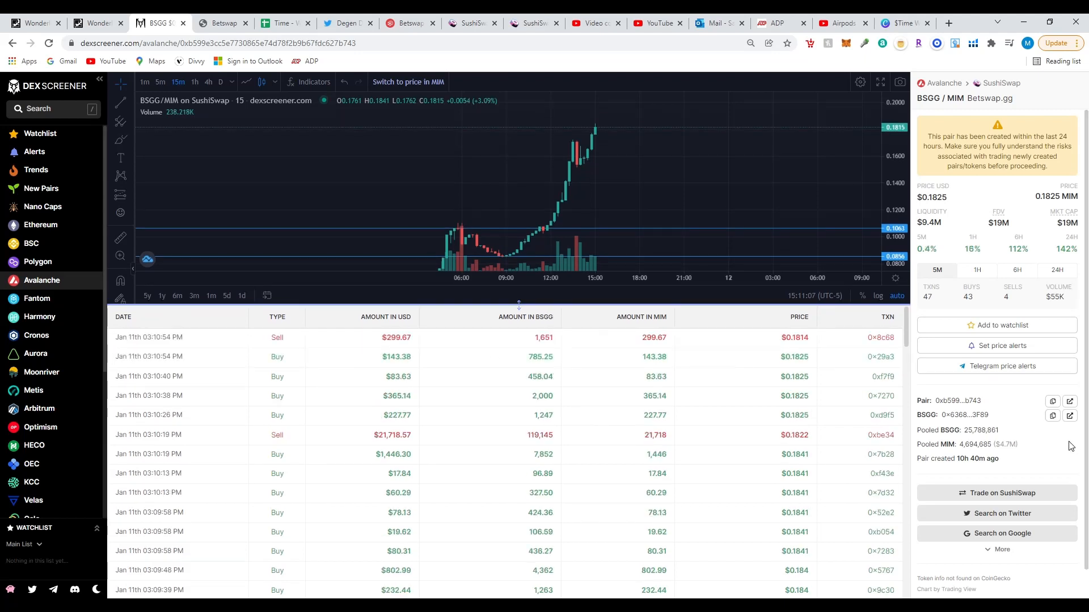
mouse_move(1011, 461)
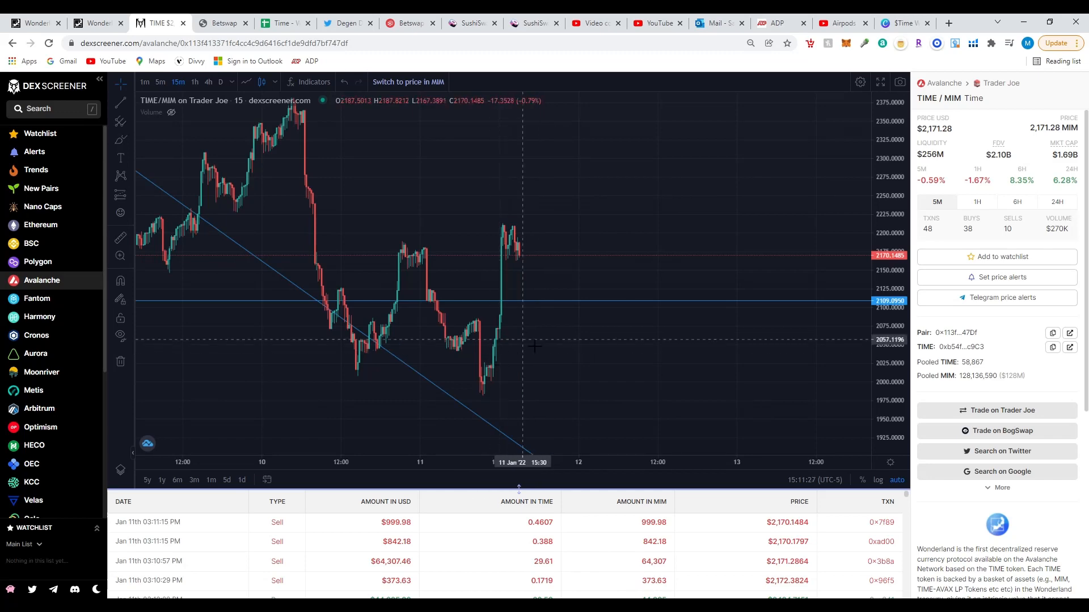
mouse_move(507, 294)
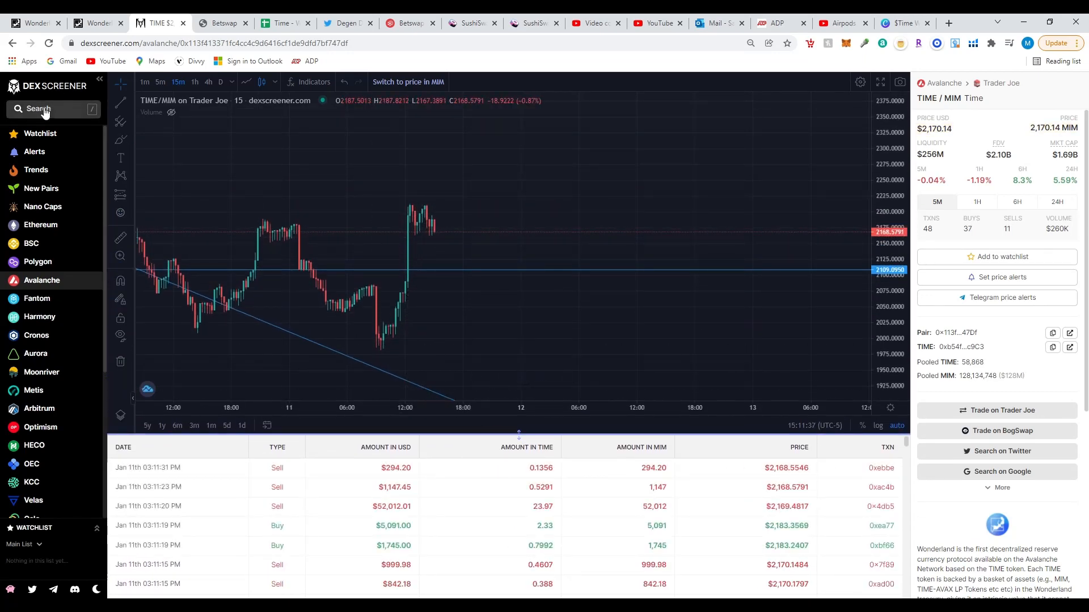
Search bsgg, open the BSGG/MIM pair with $9.4M liquidity, then go to the BSGG tweet.
text(b)
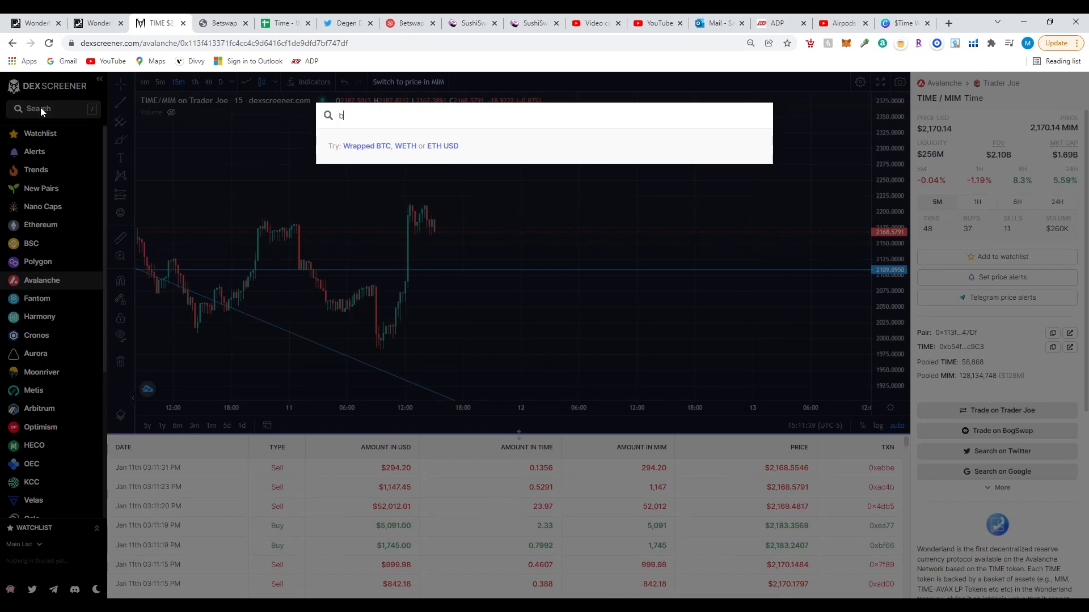
text(sgg)
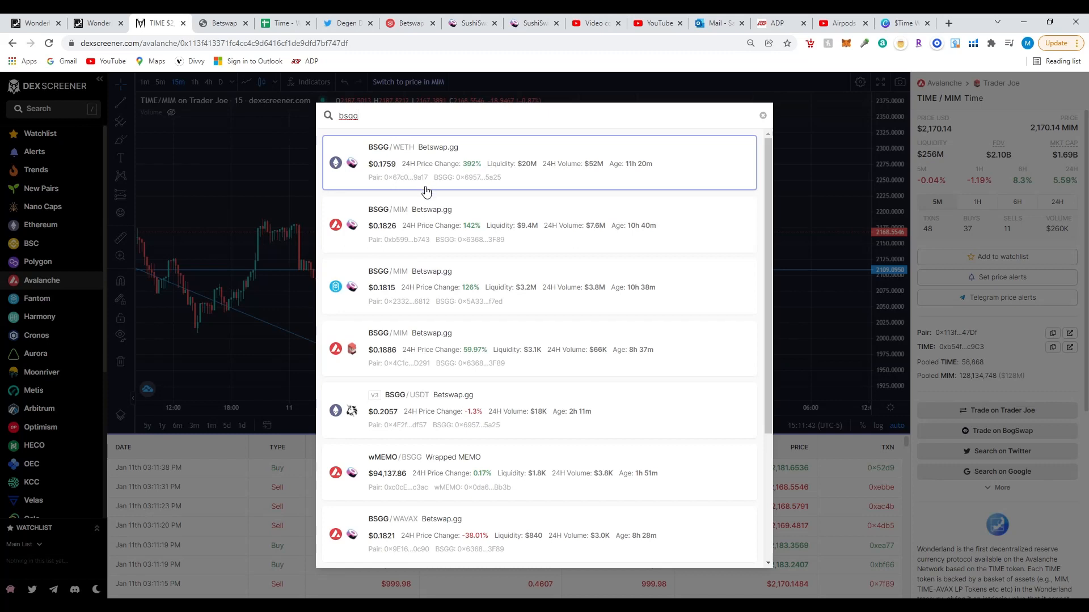
mouse_move(427, 266)
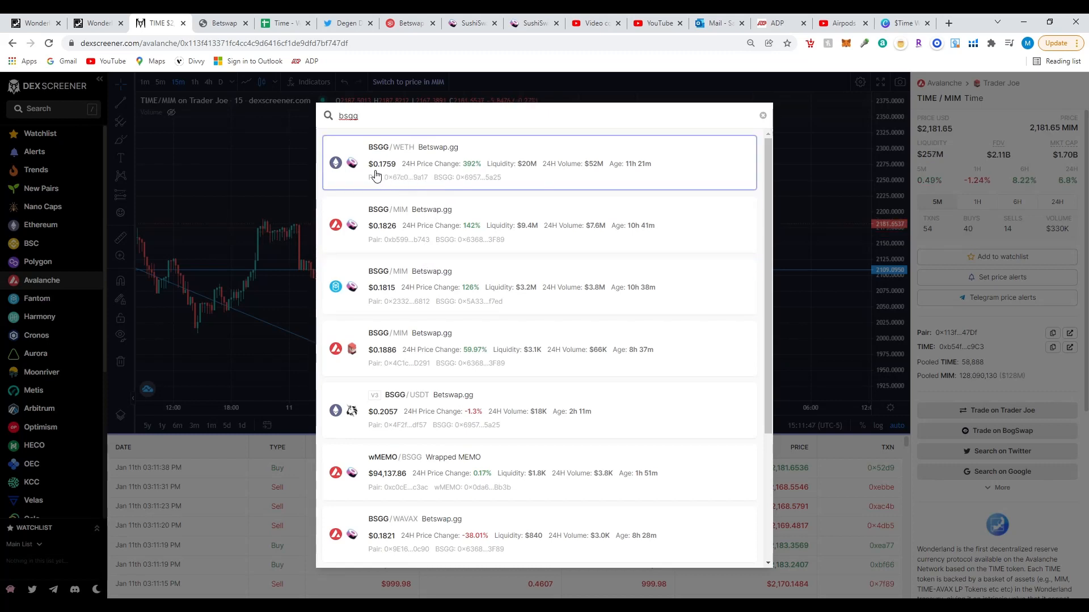
mouse_move(429, 224)
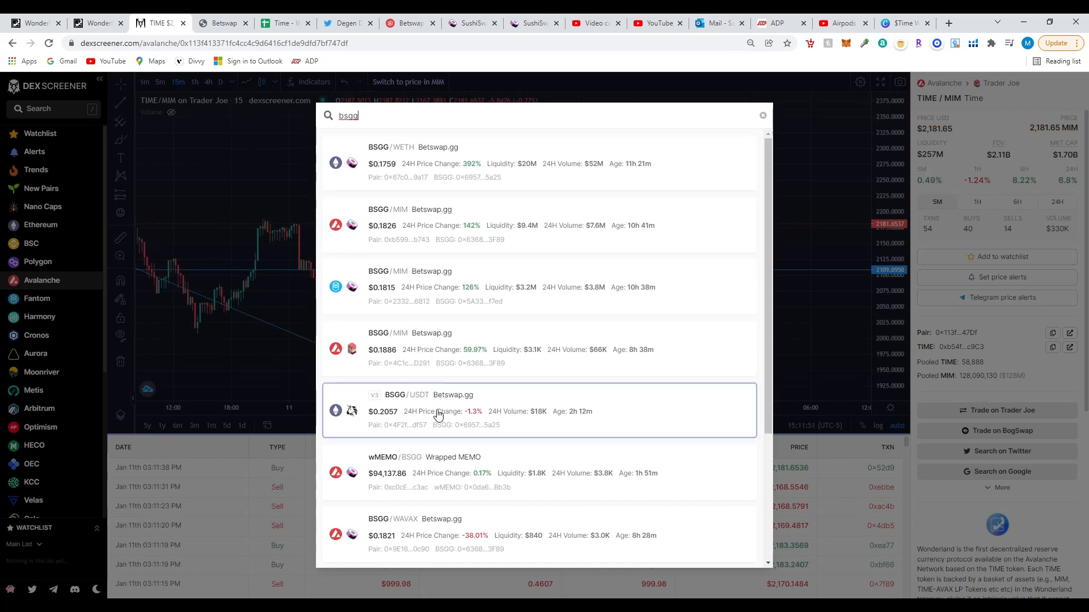
scroll(down, 3)
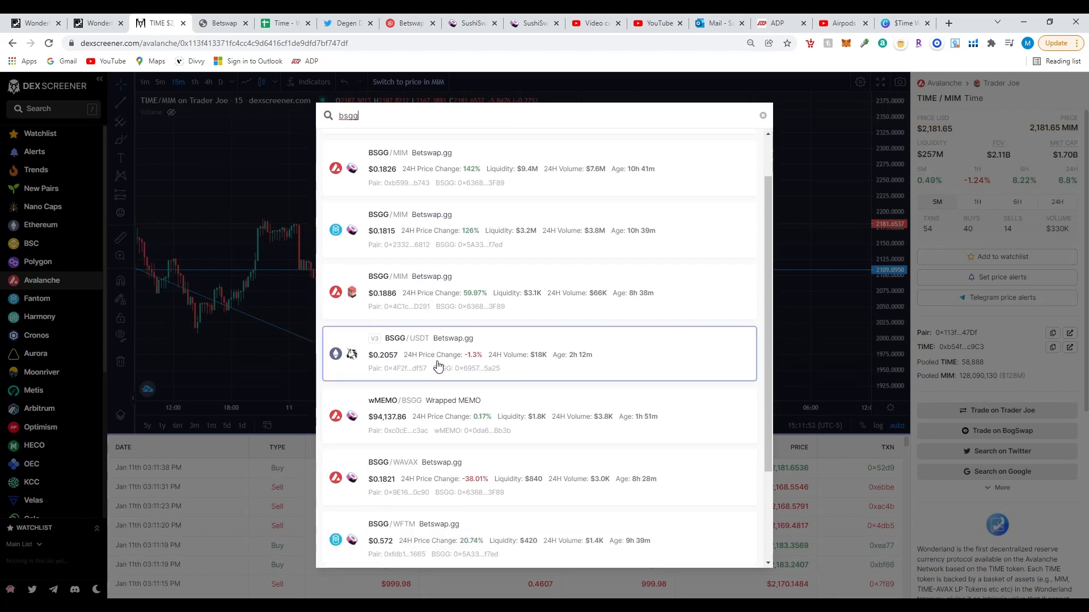
scroll(down, 3)
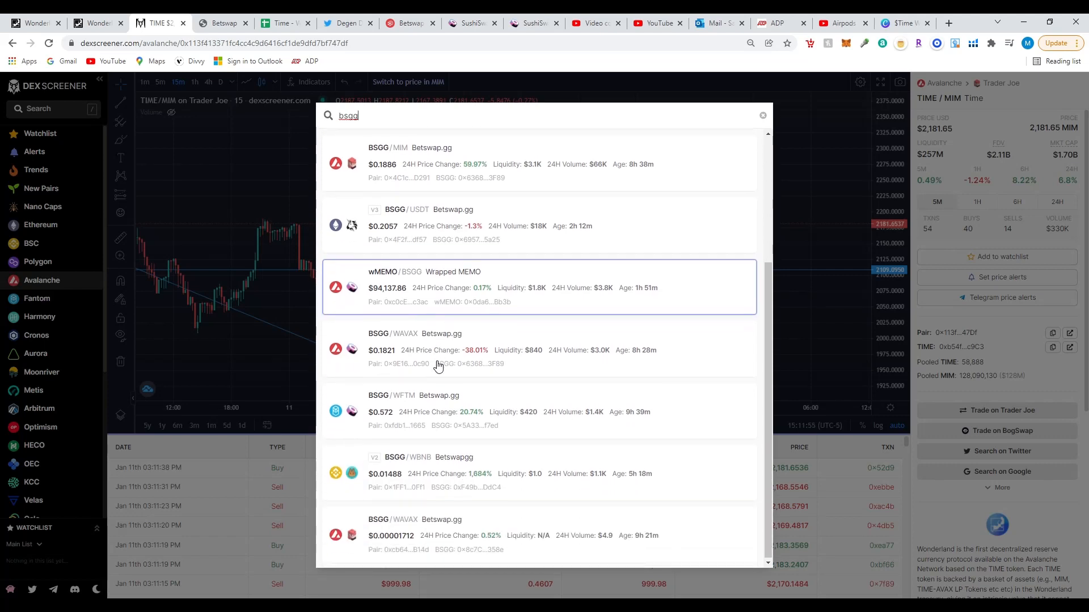
mouse_move(434, 376)
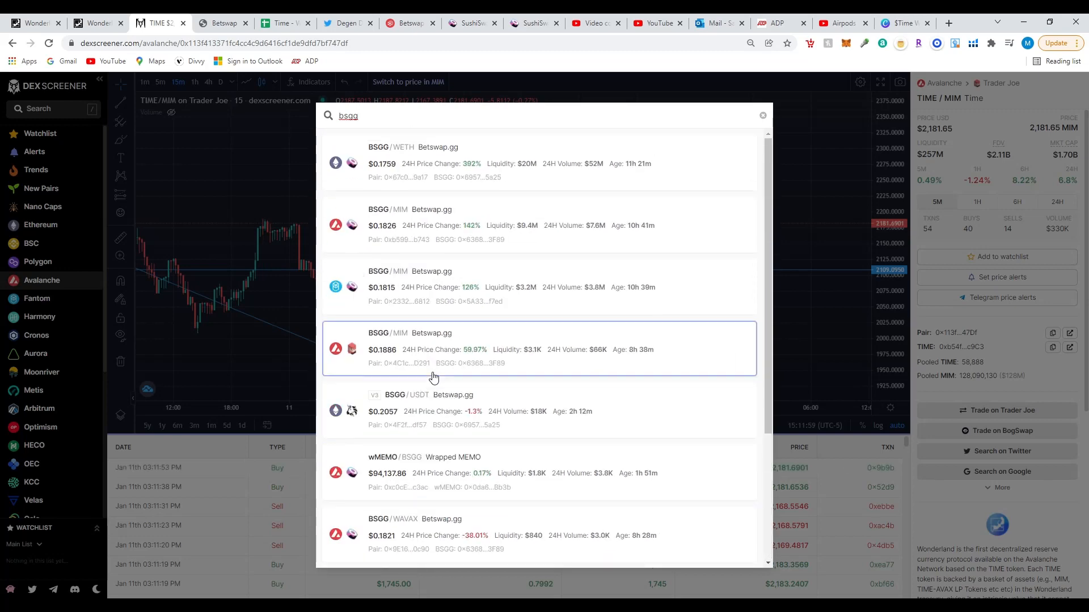
mouse_move(517, 244)
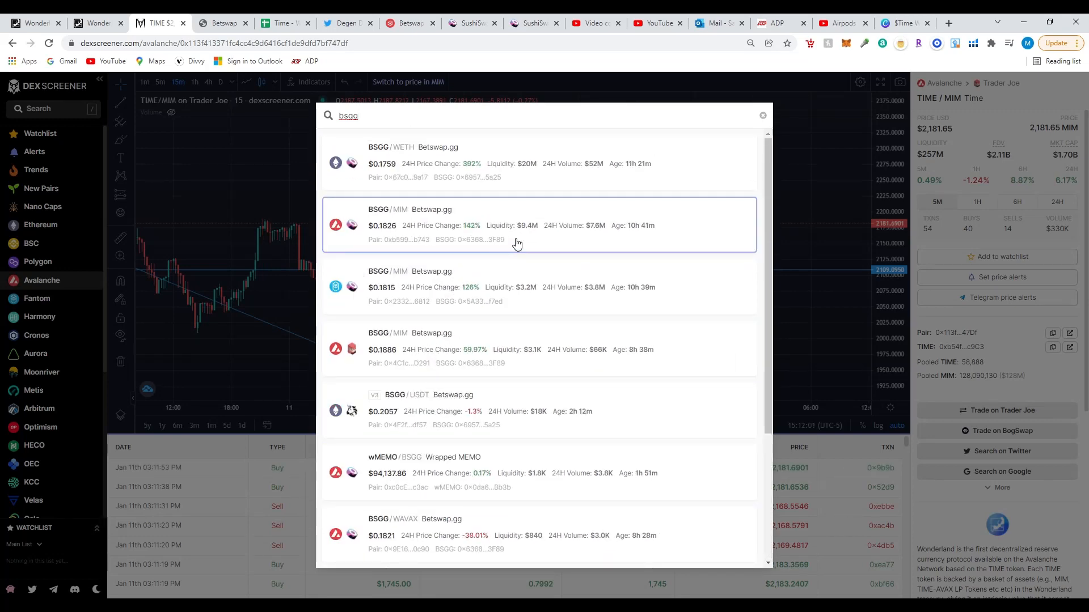
mouse_move(477, 238)
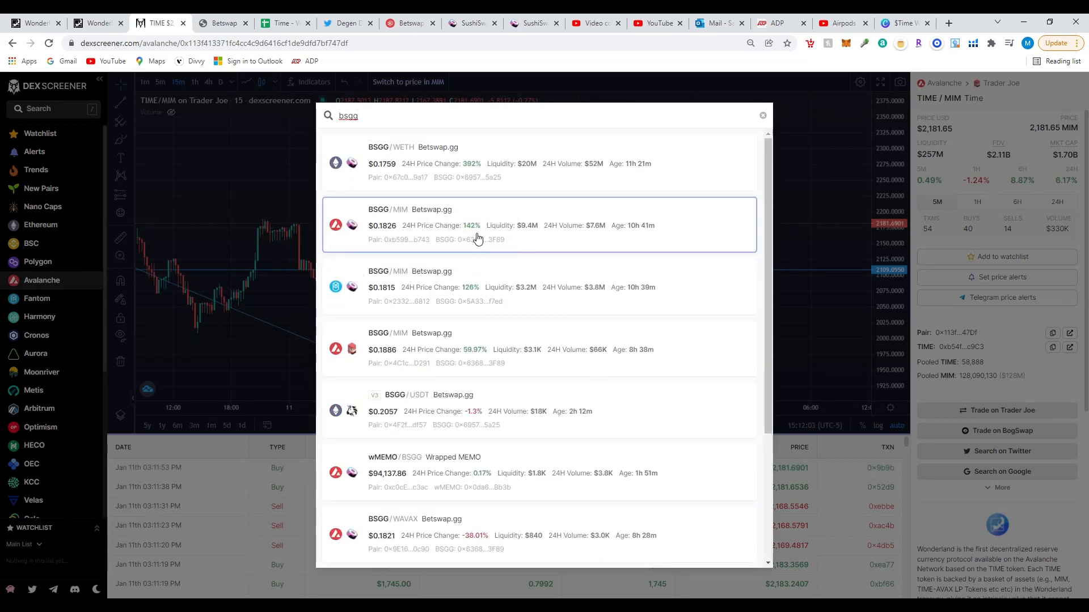
mouse_move(493, 239)
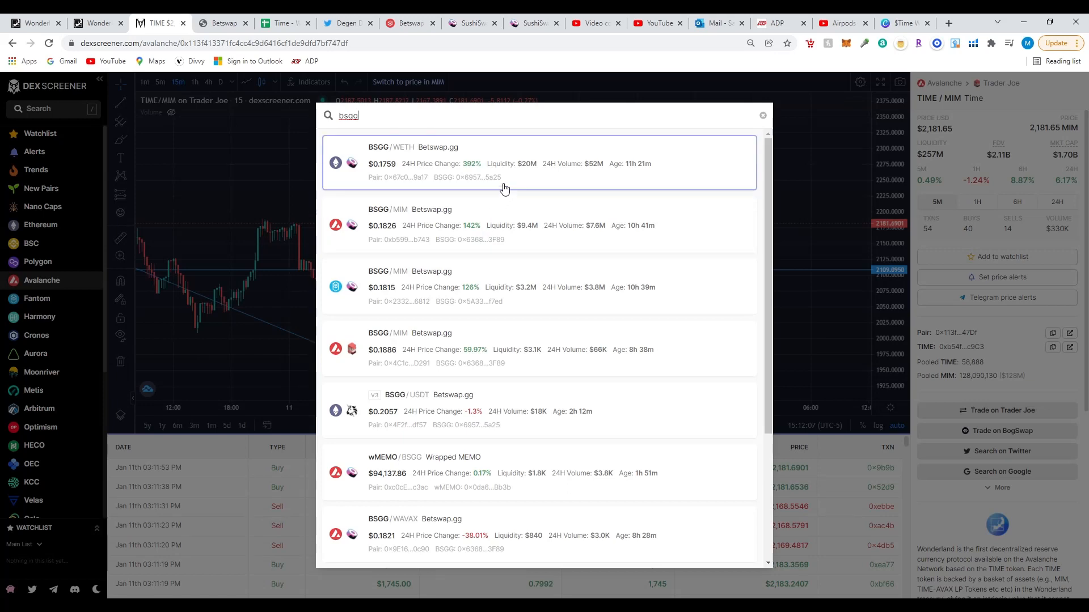
mouse_move(513, 223)
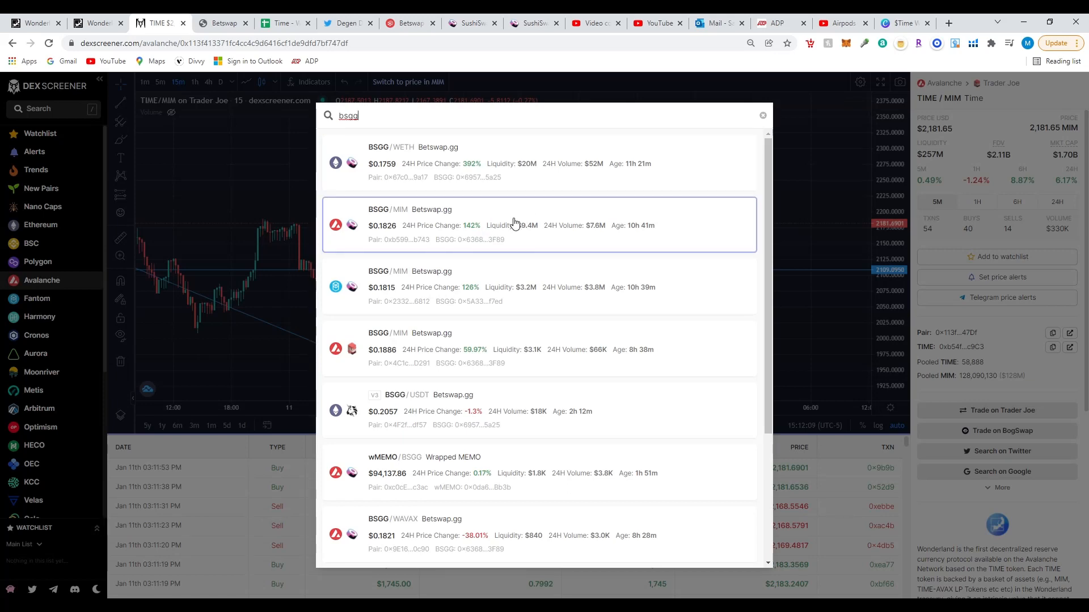
click(431, 225)
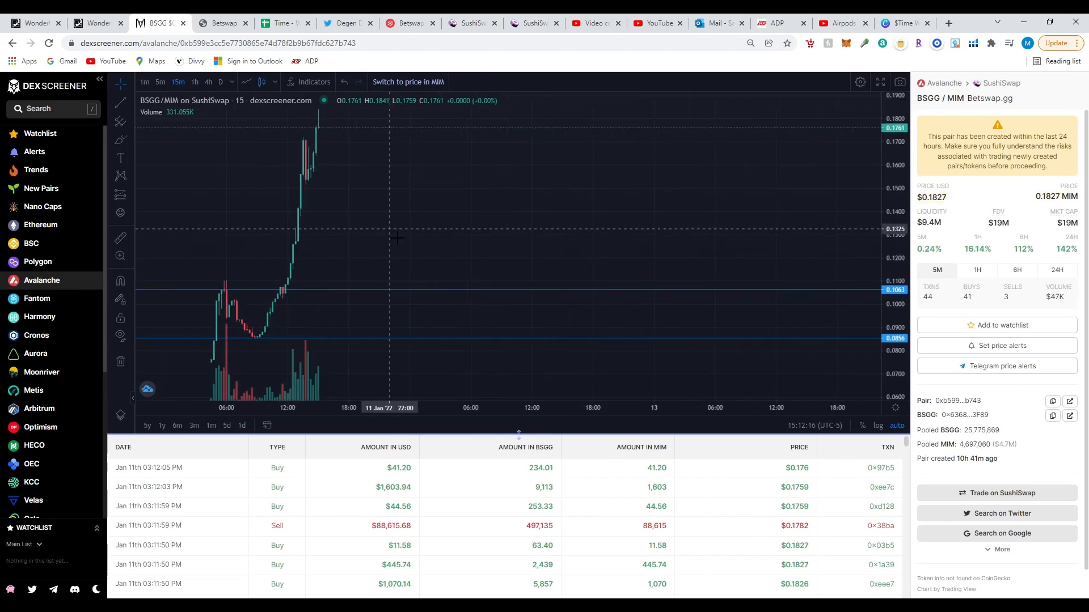
click(345, 23)
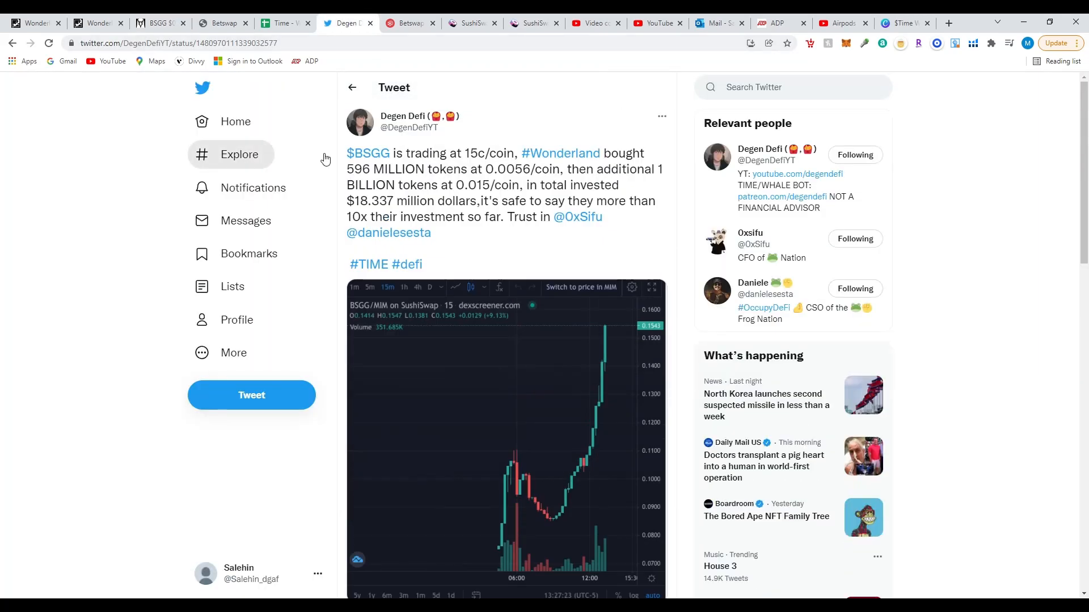
click(351, 87)
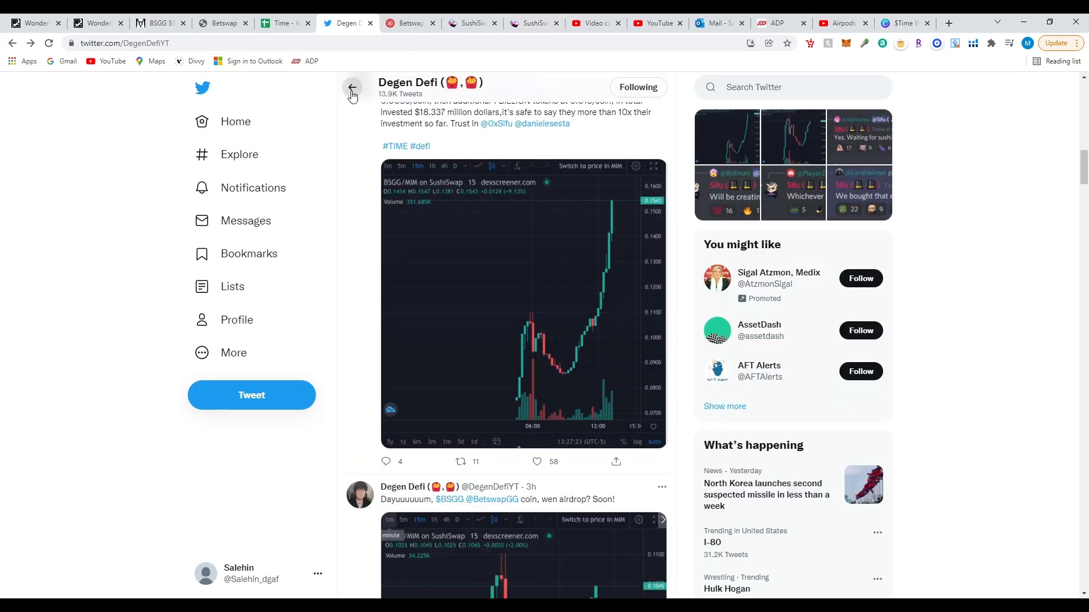
click(351, 88)
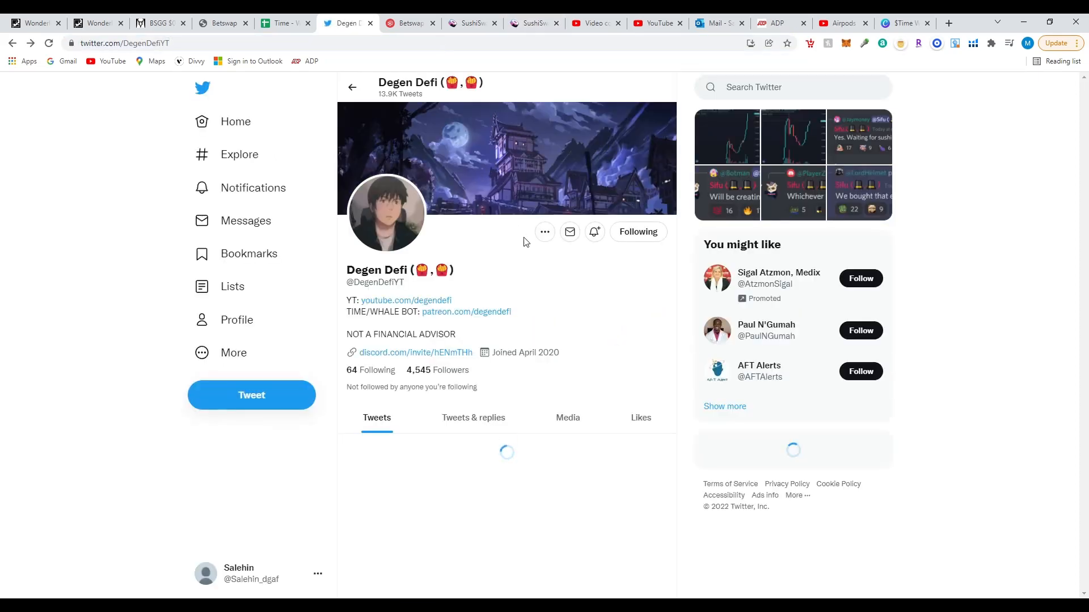
scroll(down, 3)
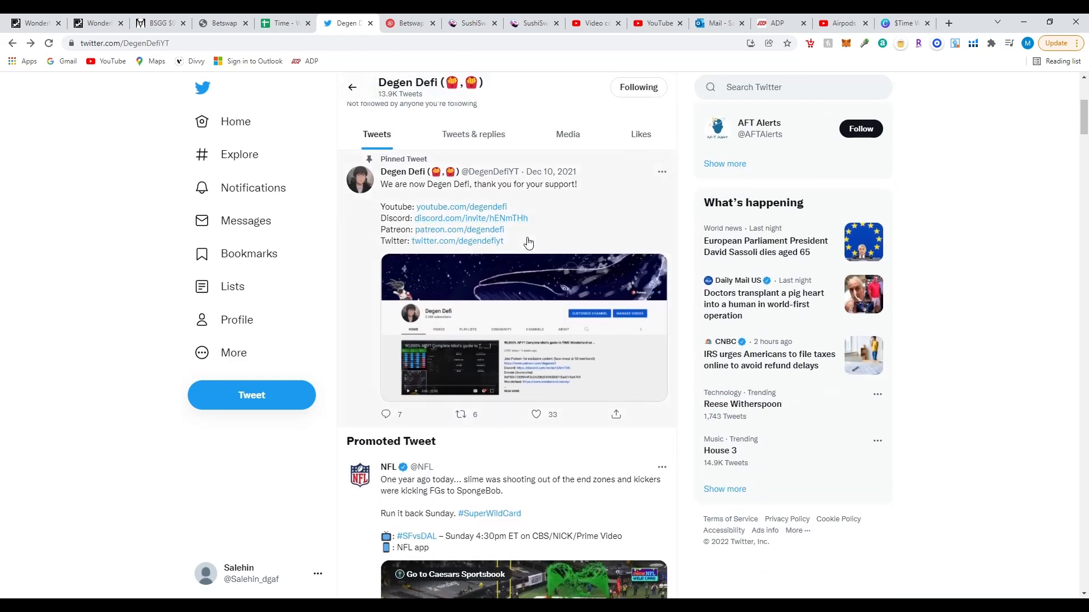
scroll(down, 3)
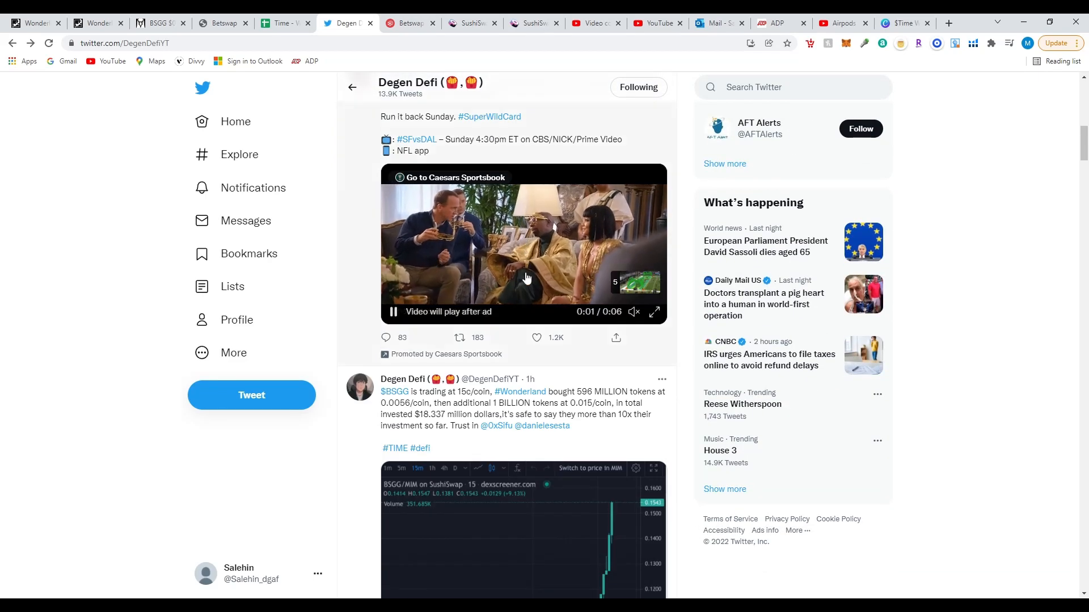
scroll(down, 3)
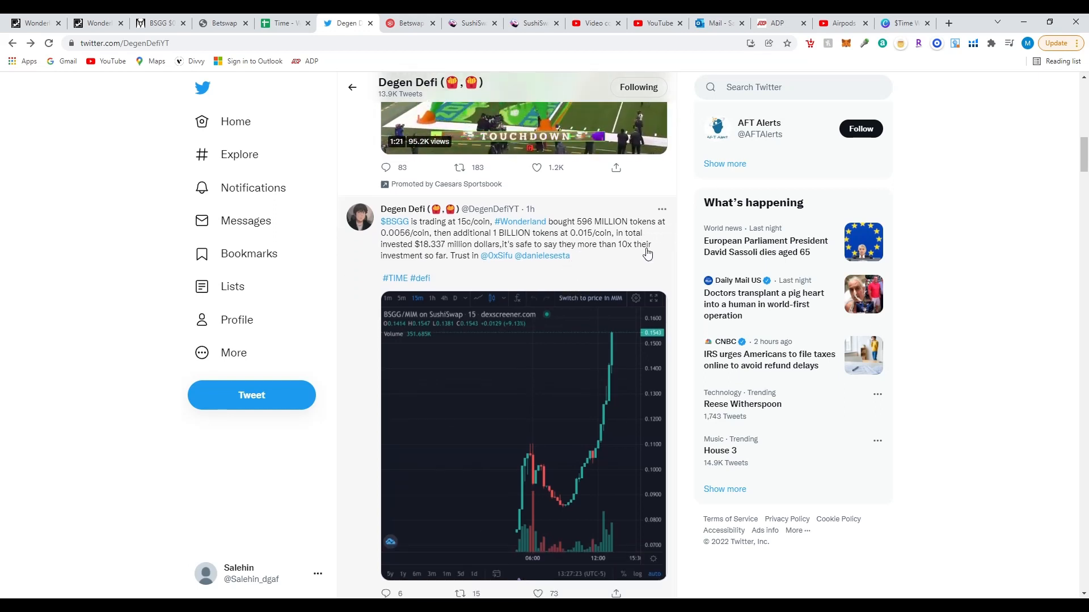
scroll(down, 3)
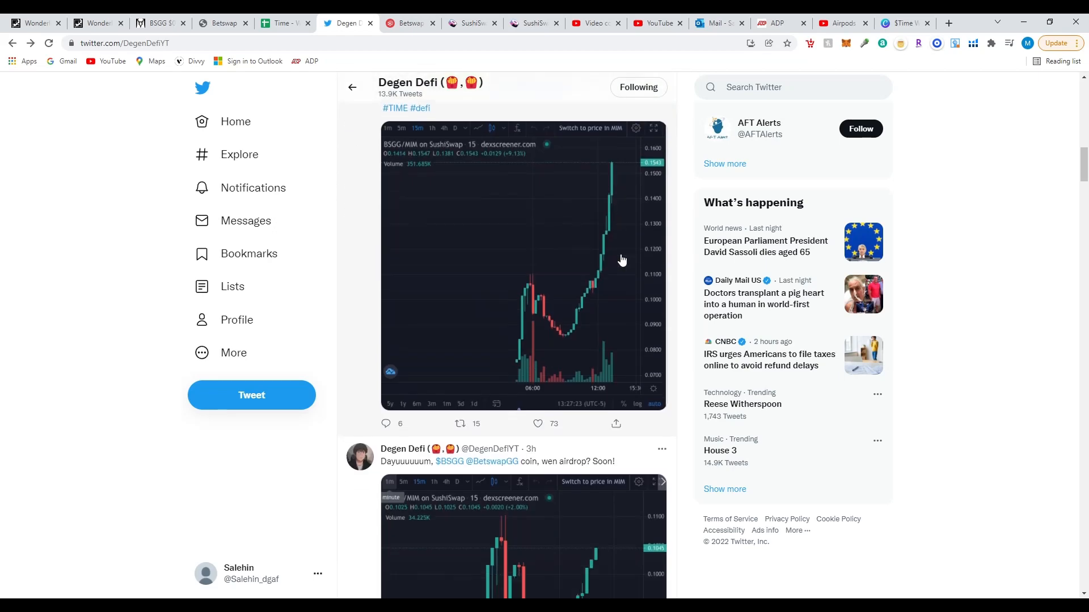
scroll(down, 3)
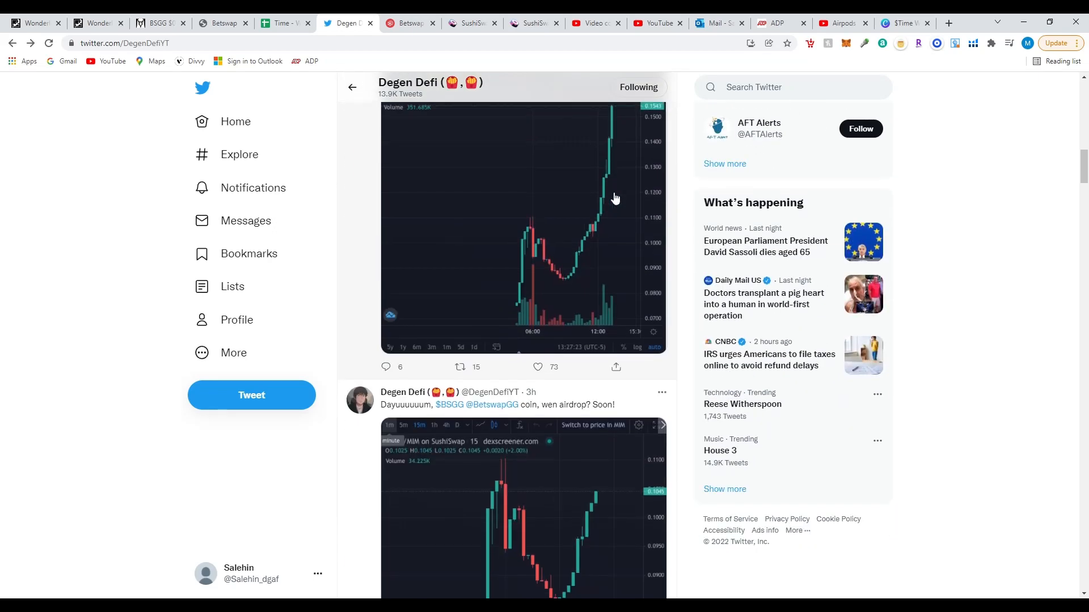